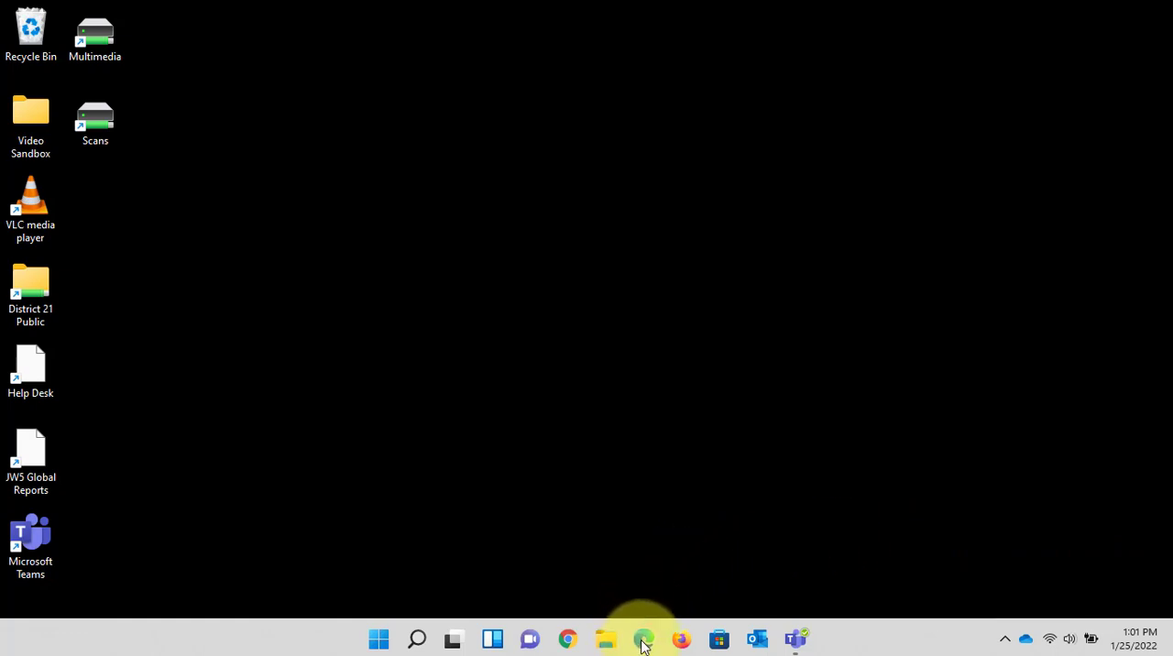
mouse_move(643, 639)
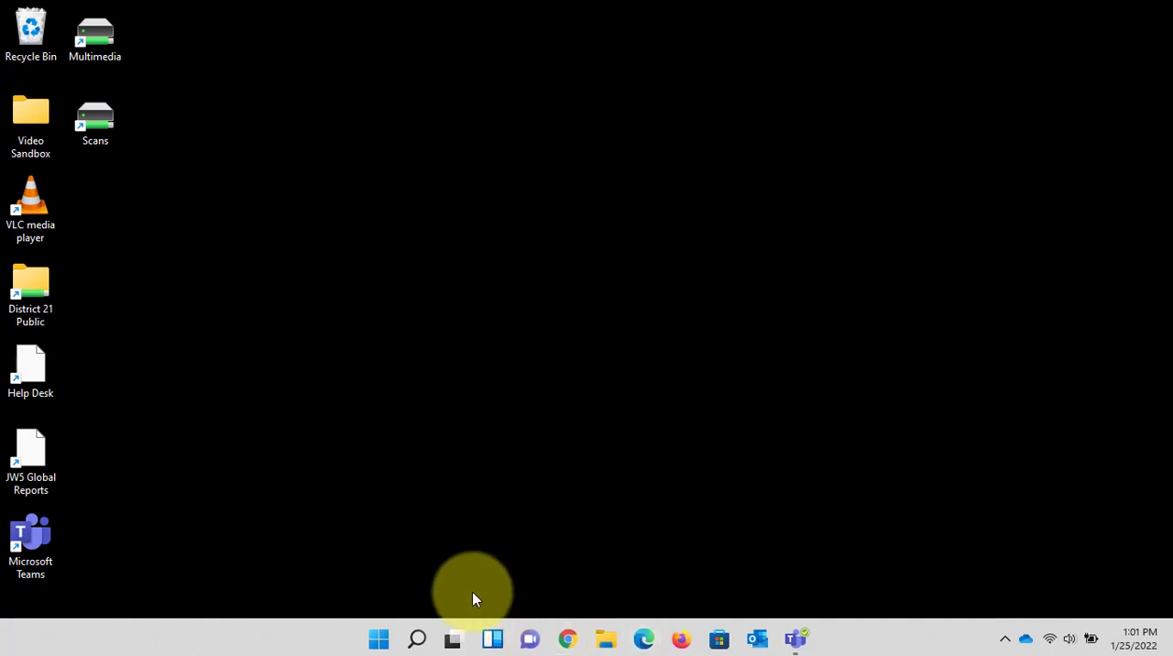
mouse_move(432, 610)
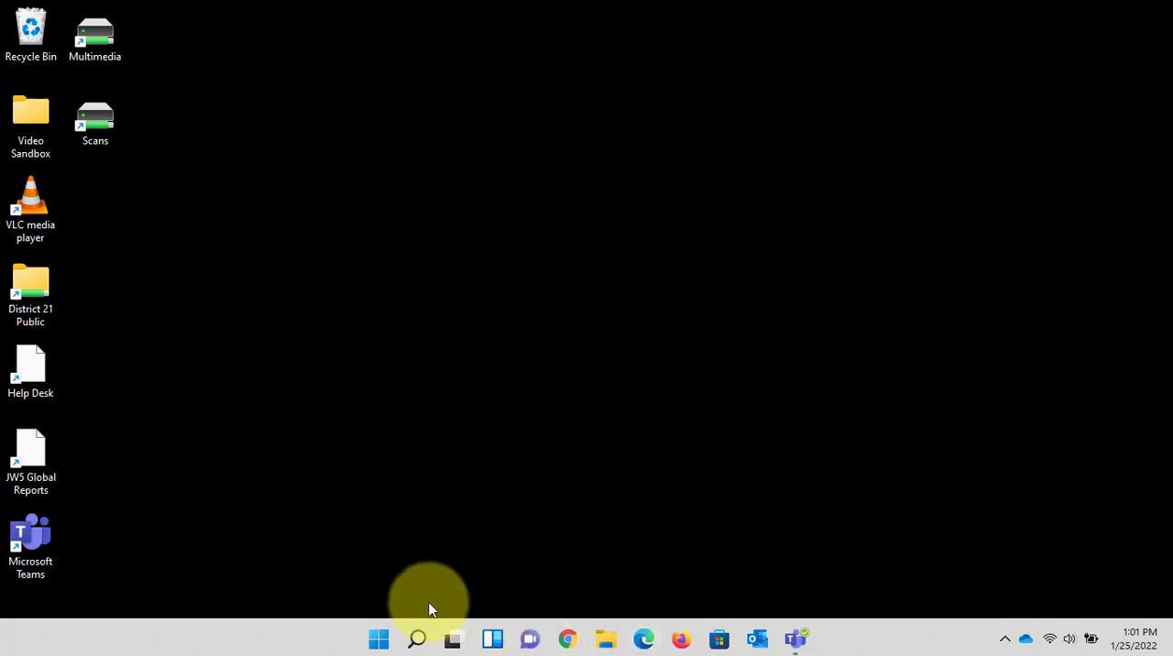
mouse_move(417, 639)
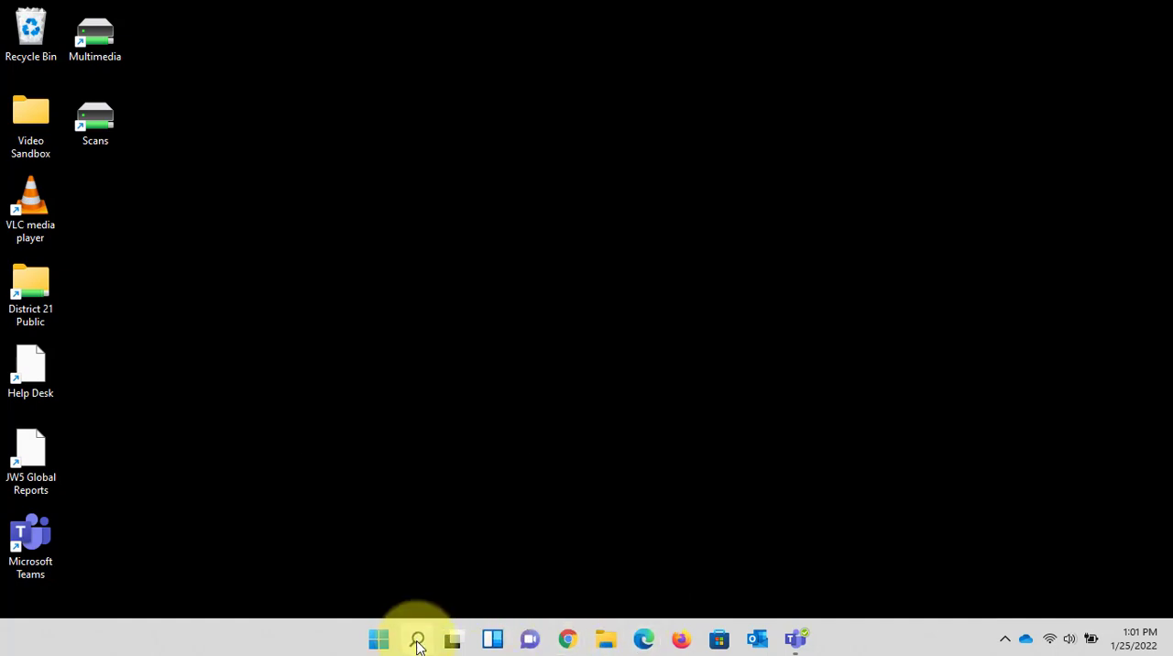
Step: Search Windows from the taskbar for 'microsoft edge'
click(417, 639)
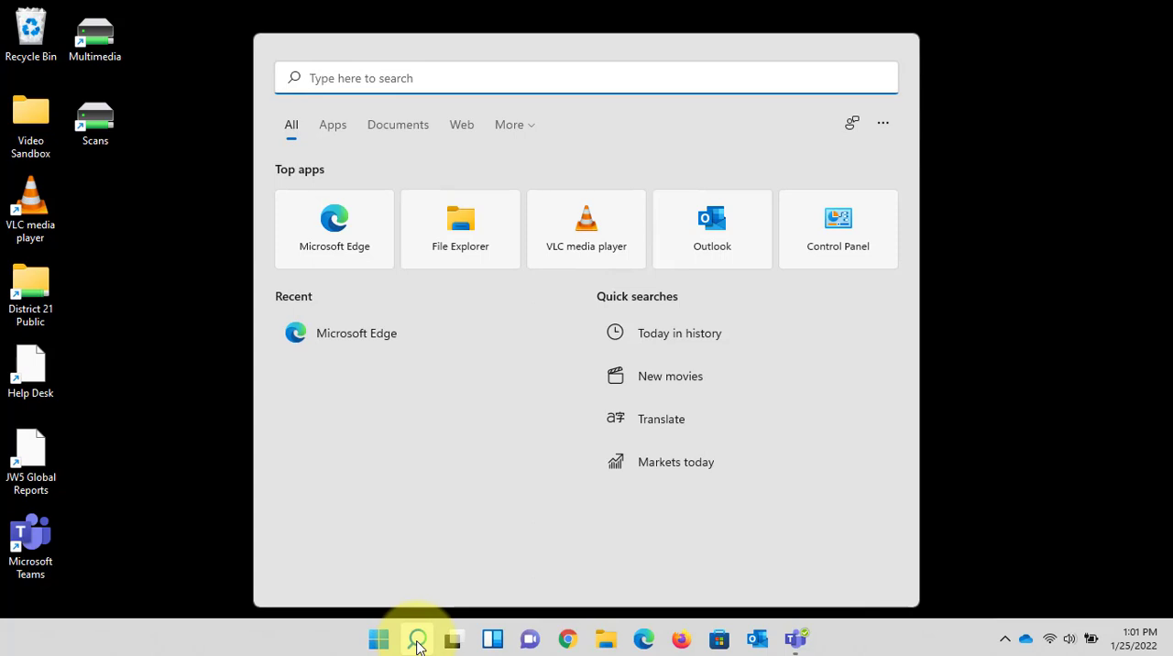
text(m)
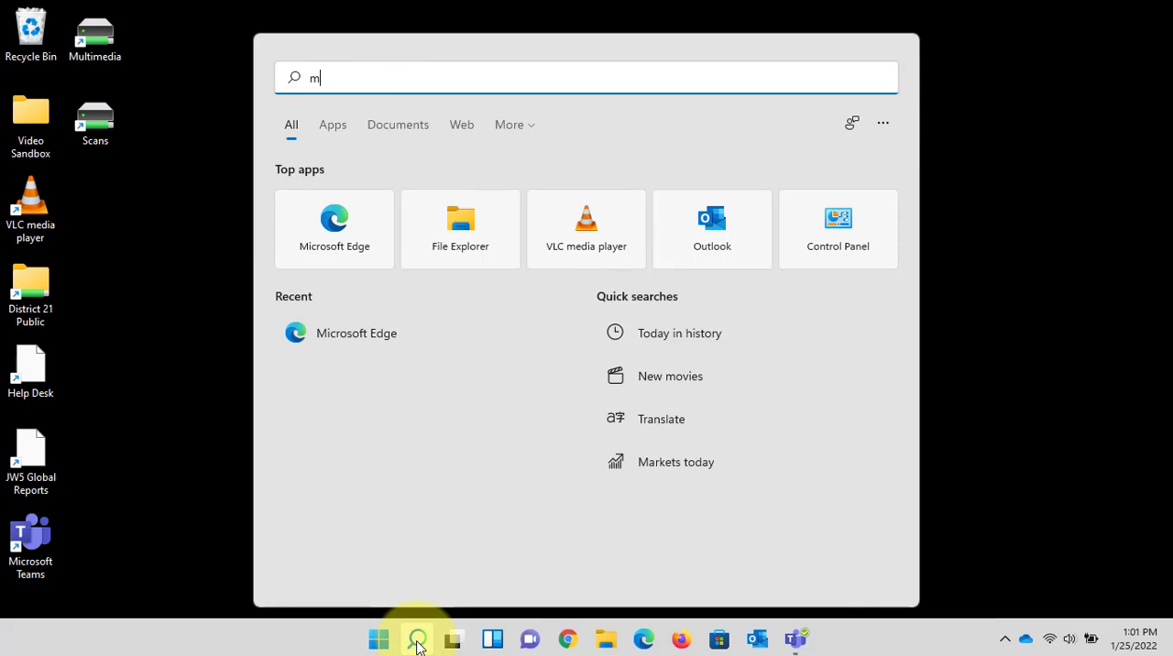
text(icrosoft edge)
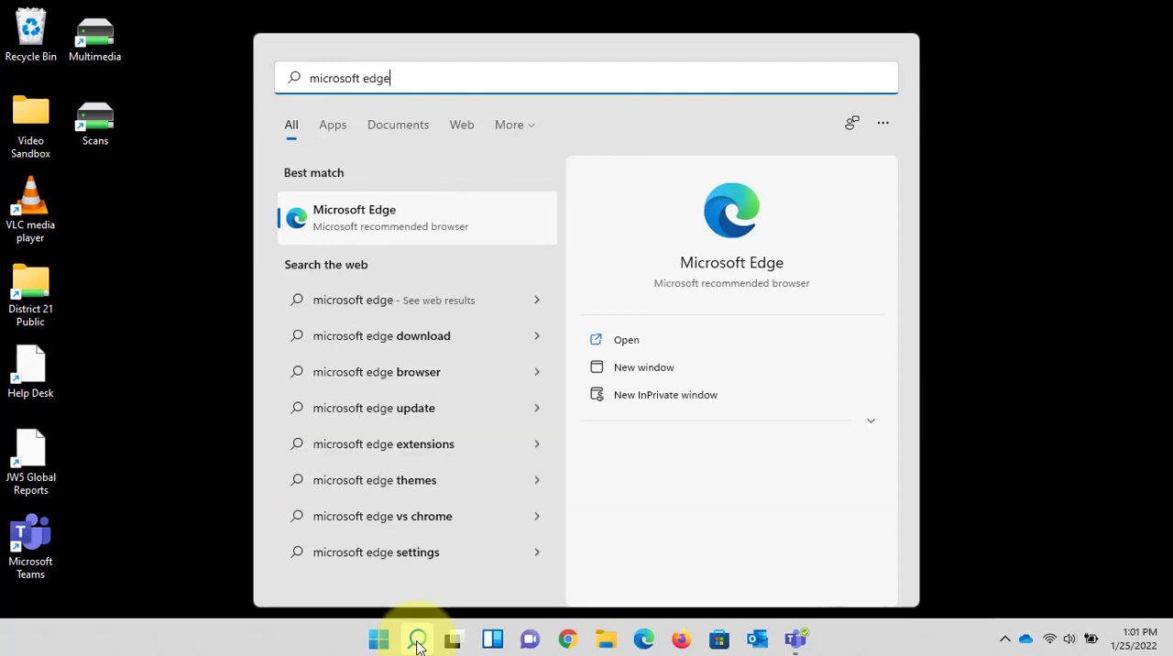
mouse_move(339, 259)
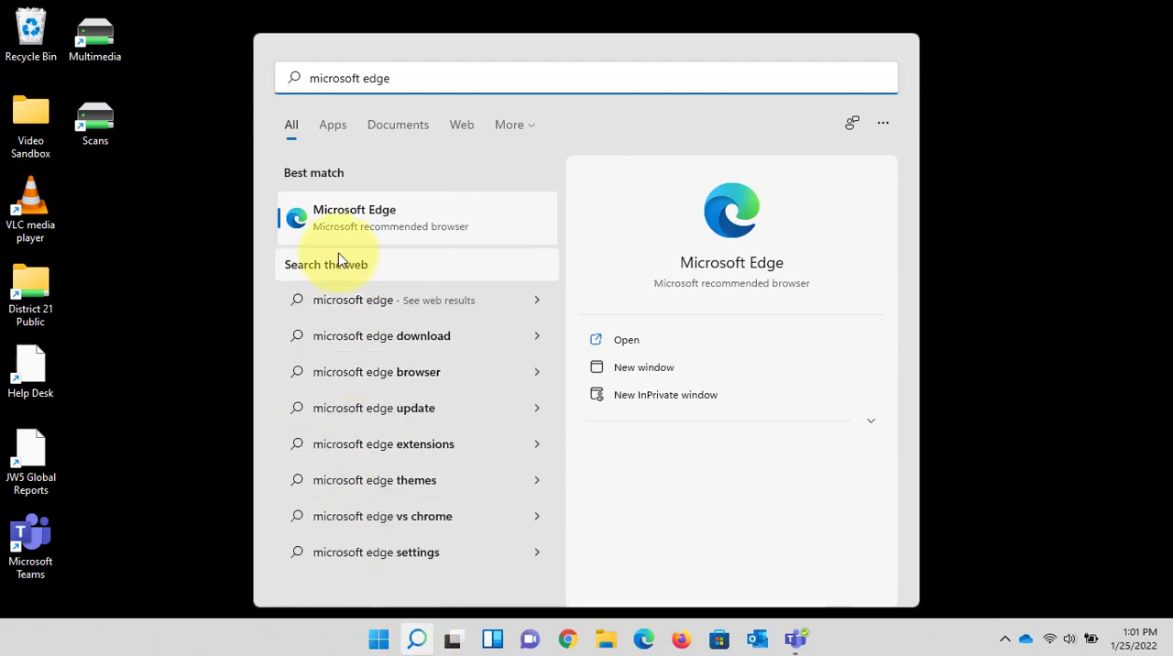
mouse_move(311, 220)
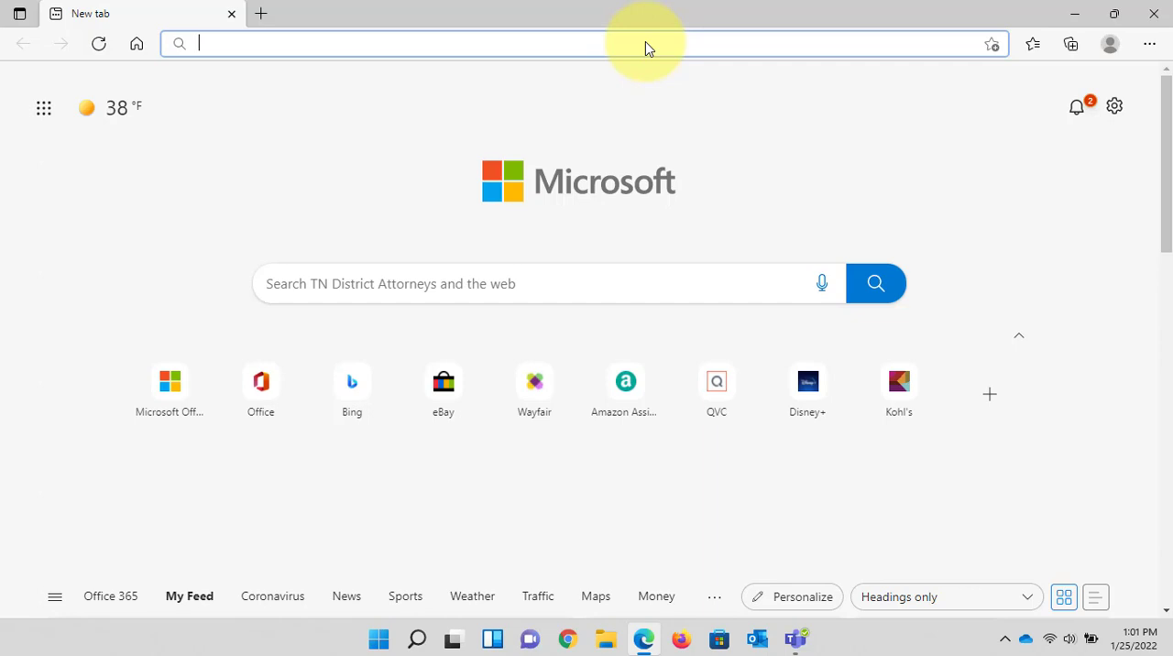
Step: Enter 'portal' in Edge's address bar to load the Office home page
text(portal)
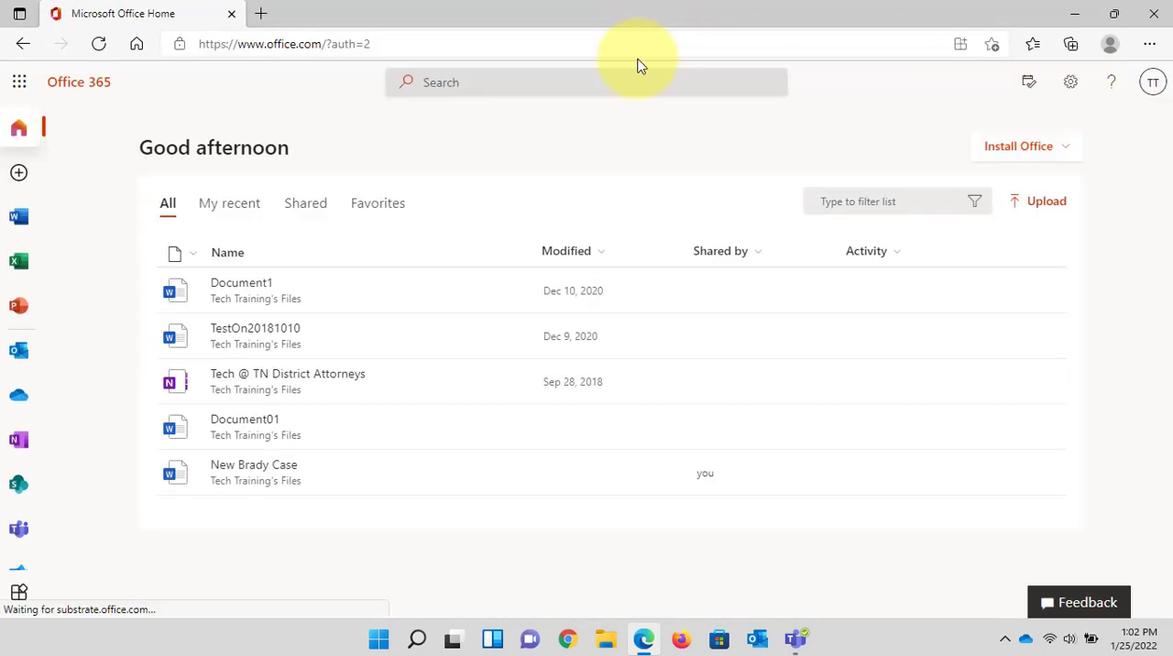
mouse_move(835, 18)
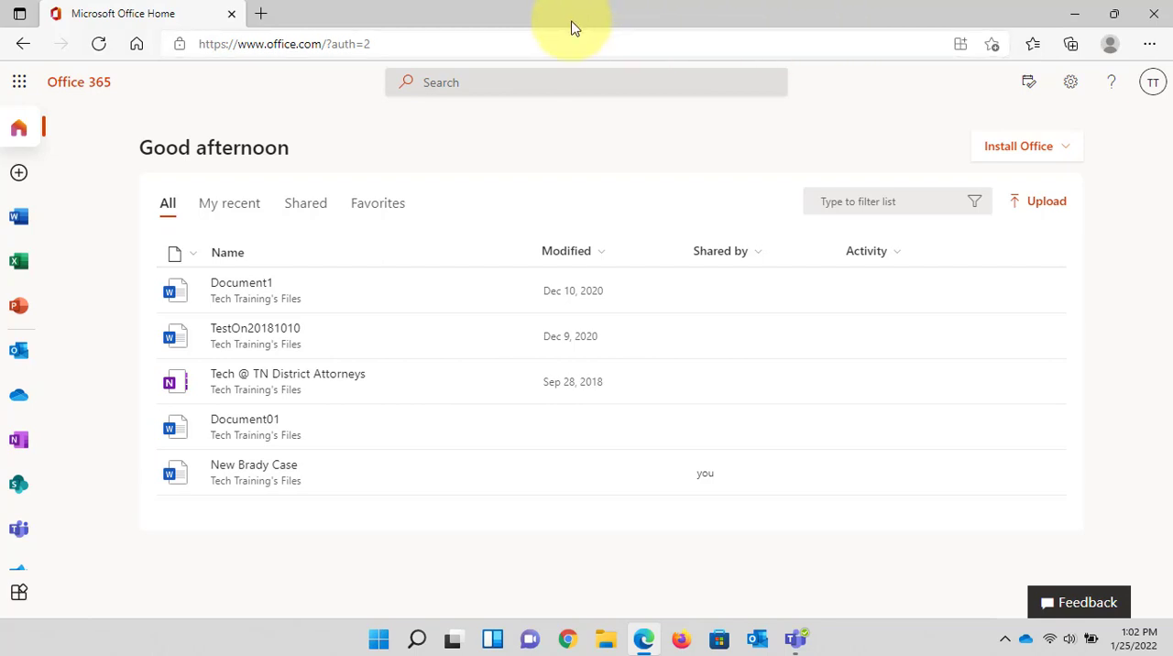
mouse_move(282, 82)
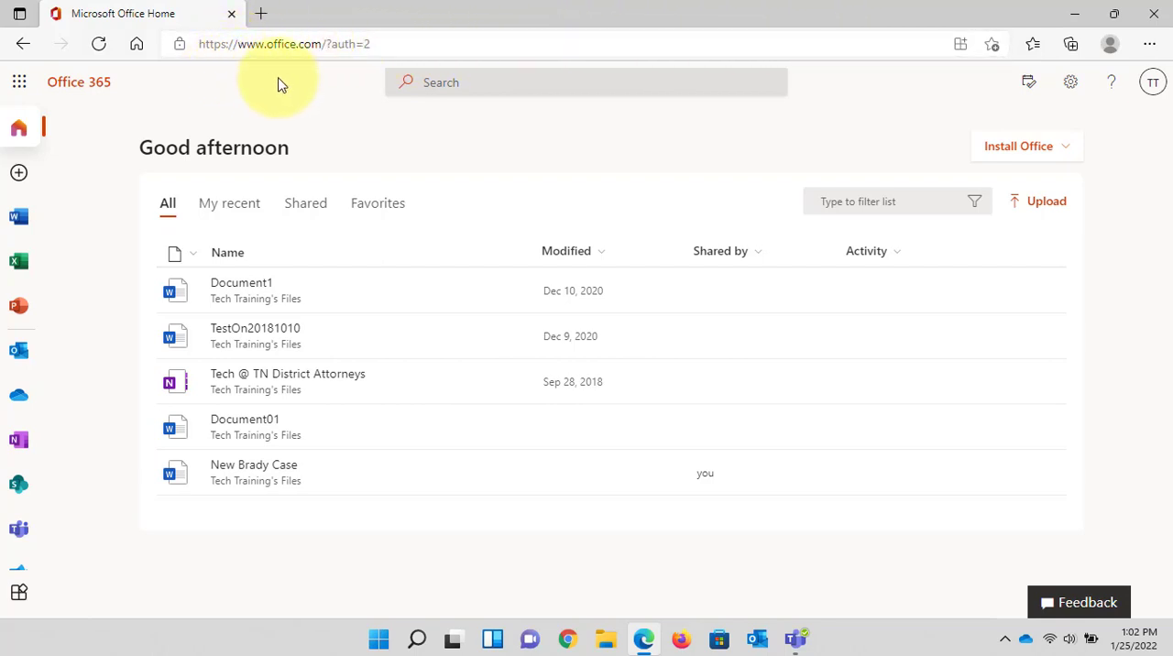
mouse_move(357, 88)
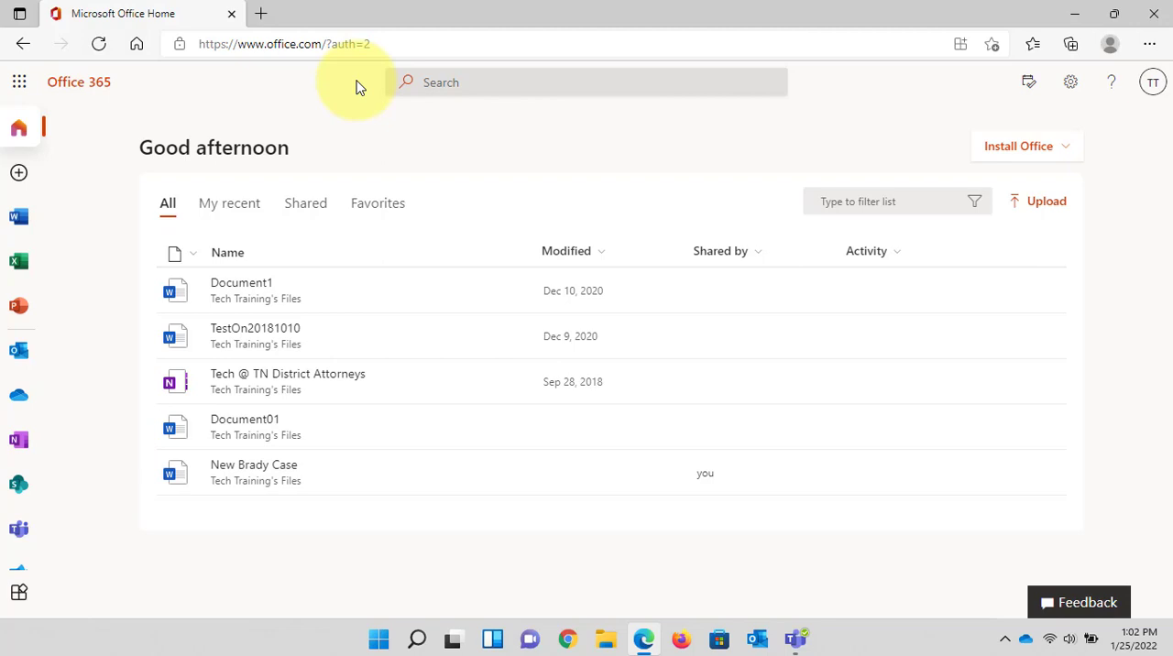
mouse_move(619, 102)
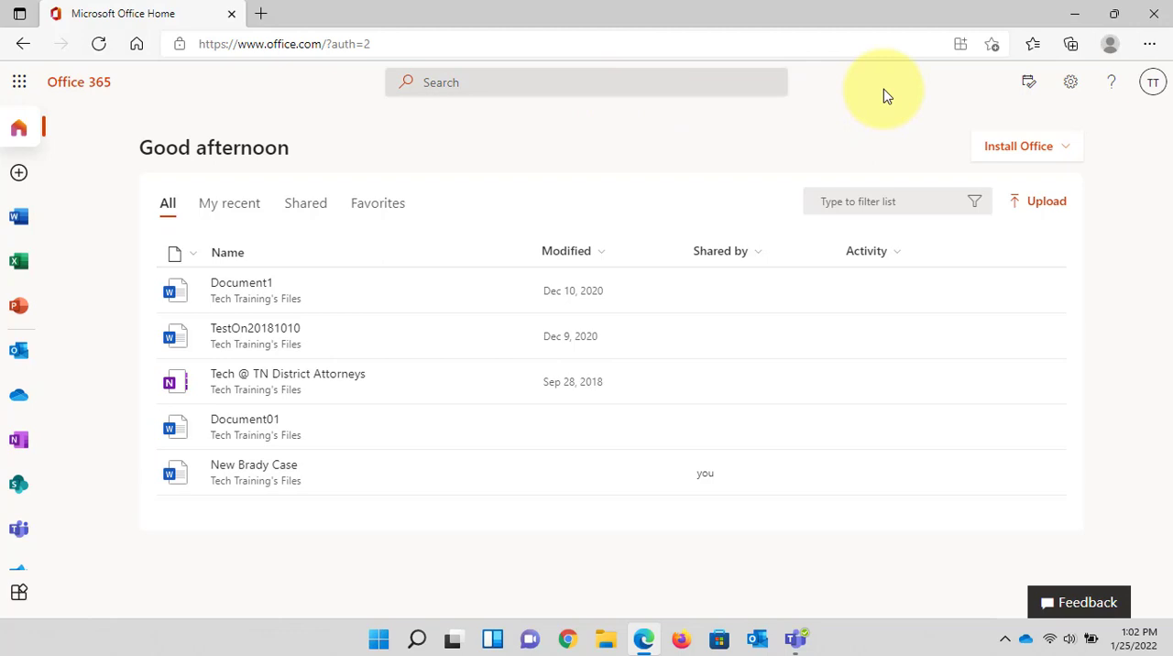
mouse_move(1151, 44)
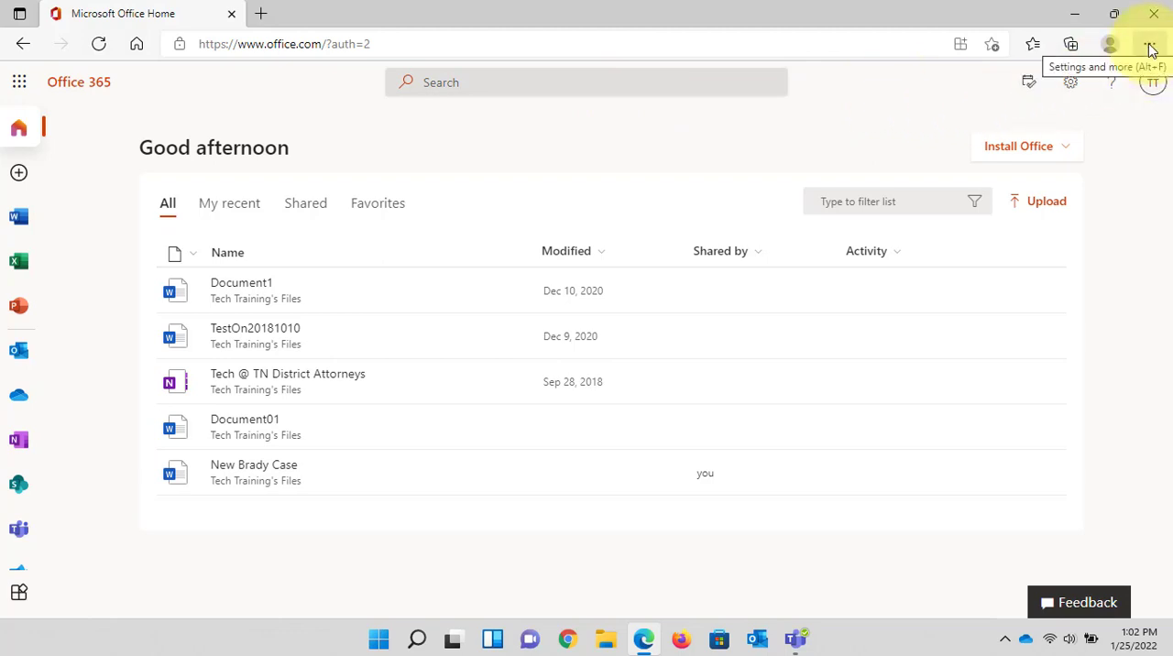
Step: Open Edge's Favorites pane and its More options menu for favorites bar display
click(1152, 44)
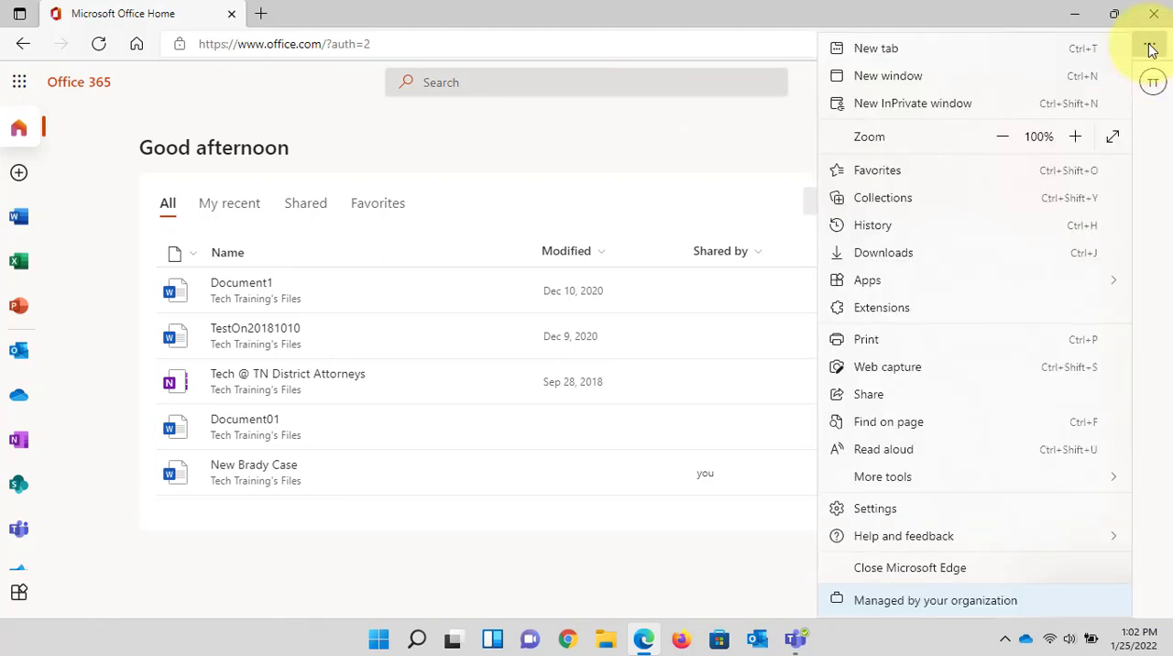
mouse_move(1091, 174)
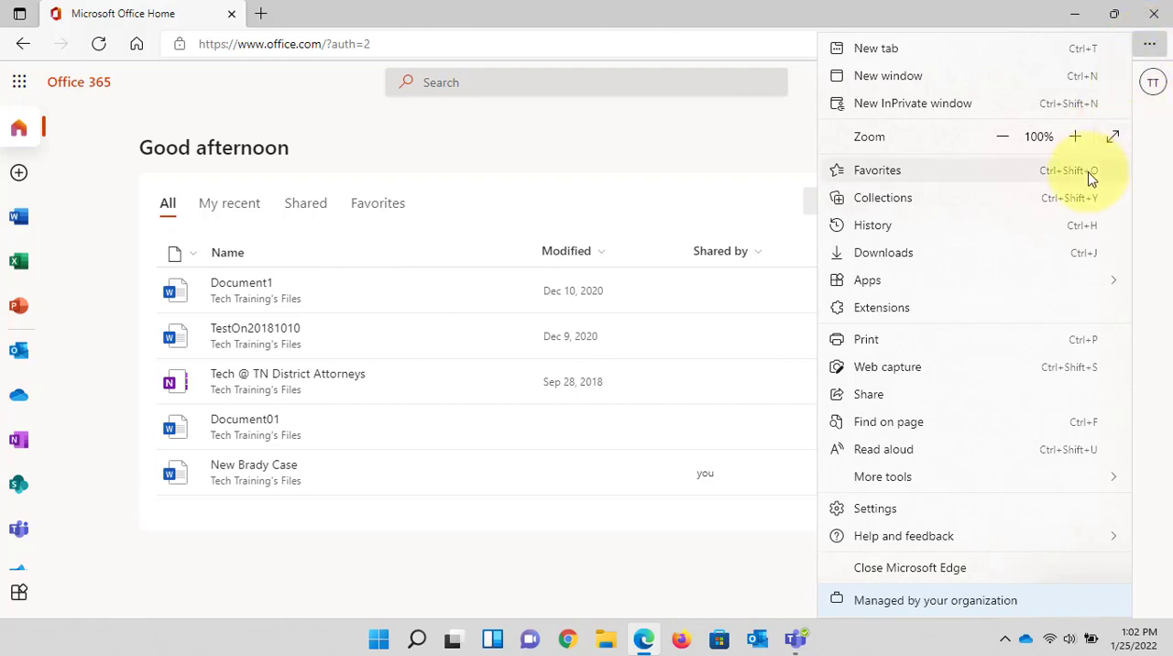
click(877, 170)
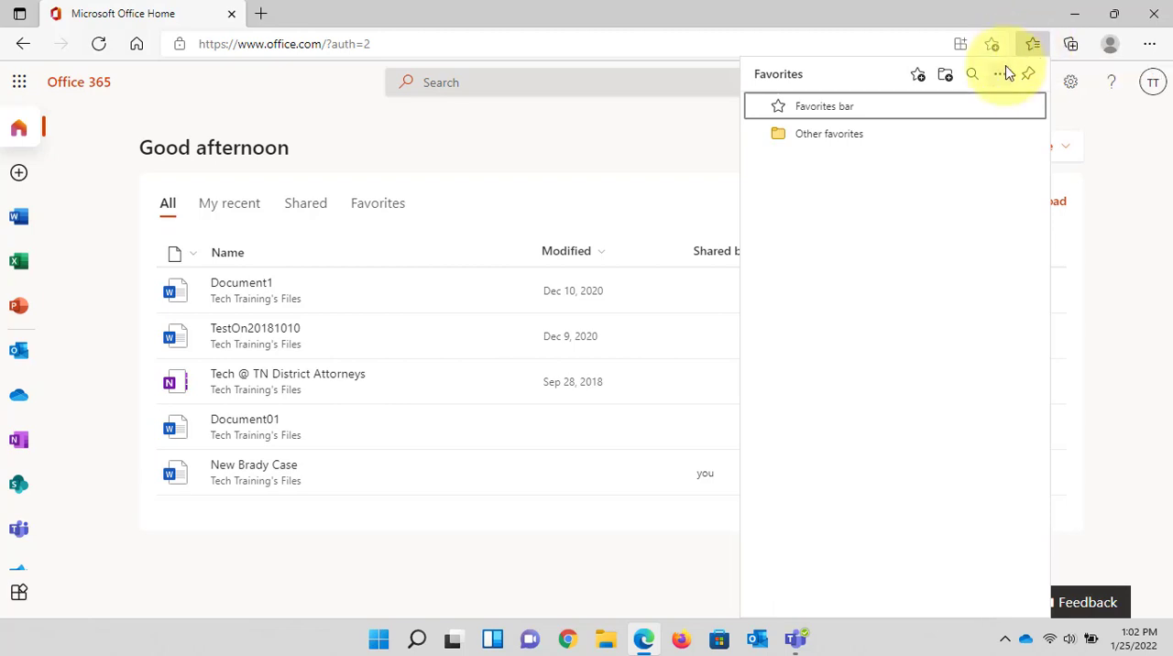
click(1000, 74)
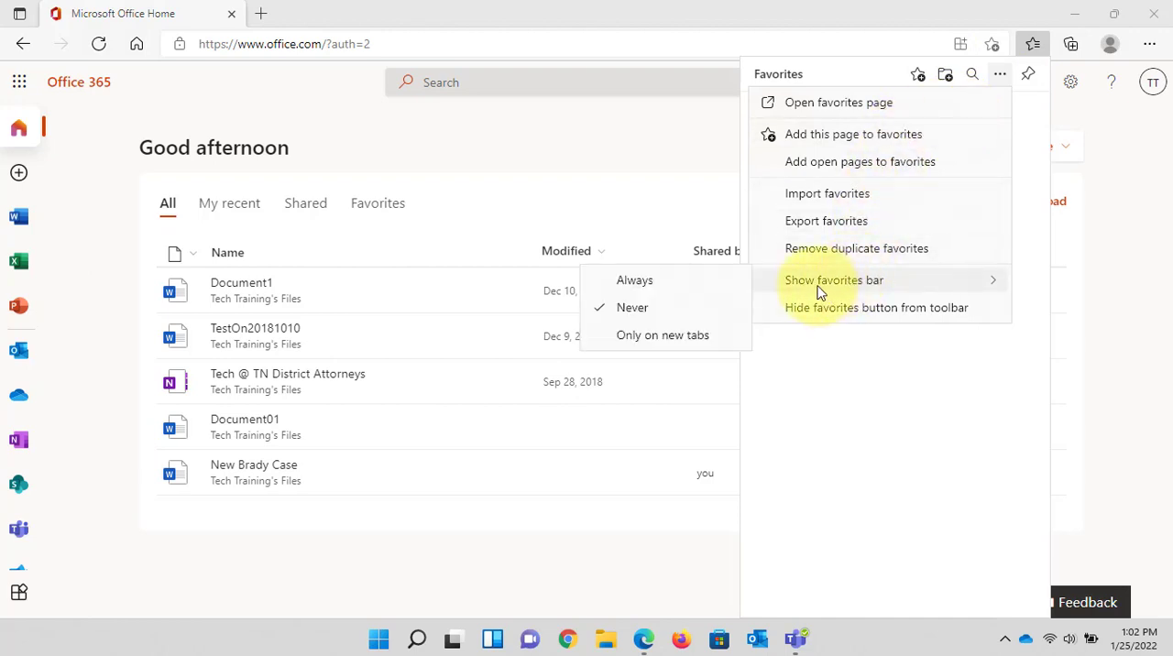
mouse_move(634, 280)
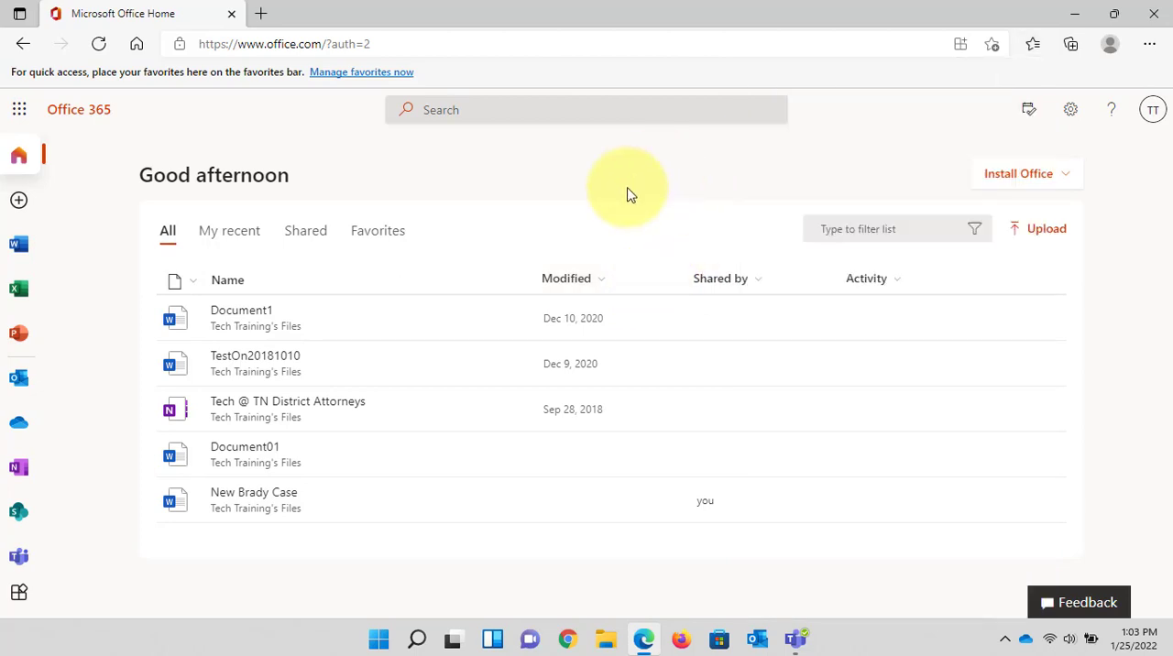
mouse_move(631, 176)
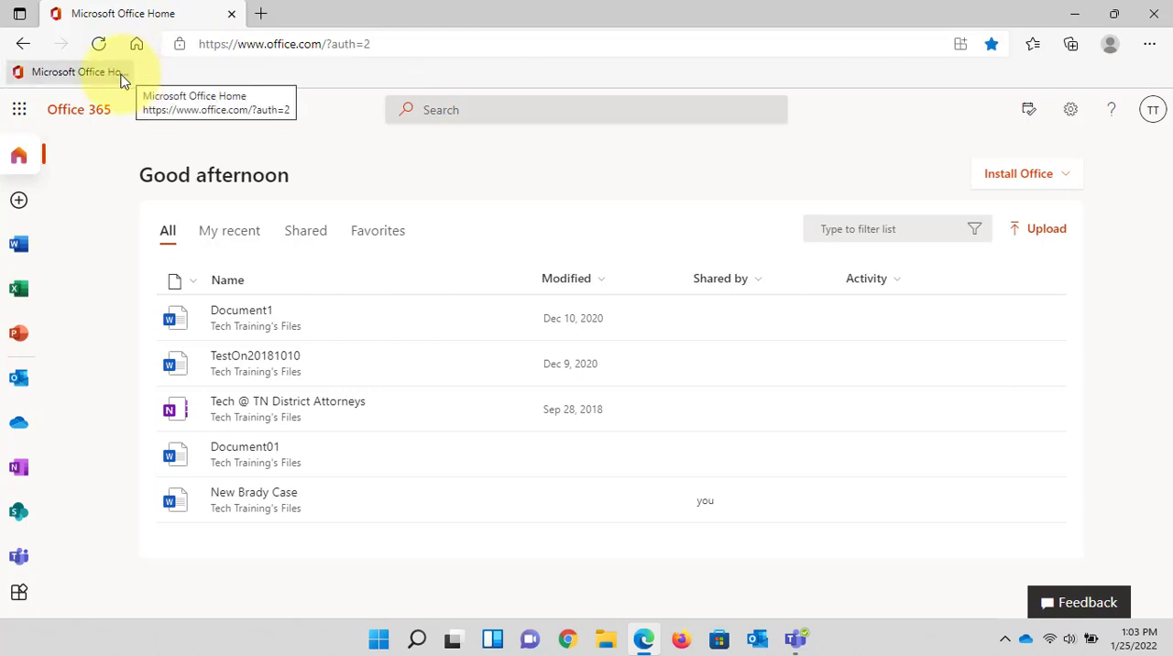
Step: Edit the Office home favorite, name it 'Microsoft365' and save
right_click(76, 71)
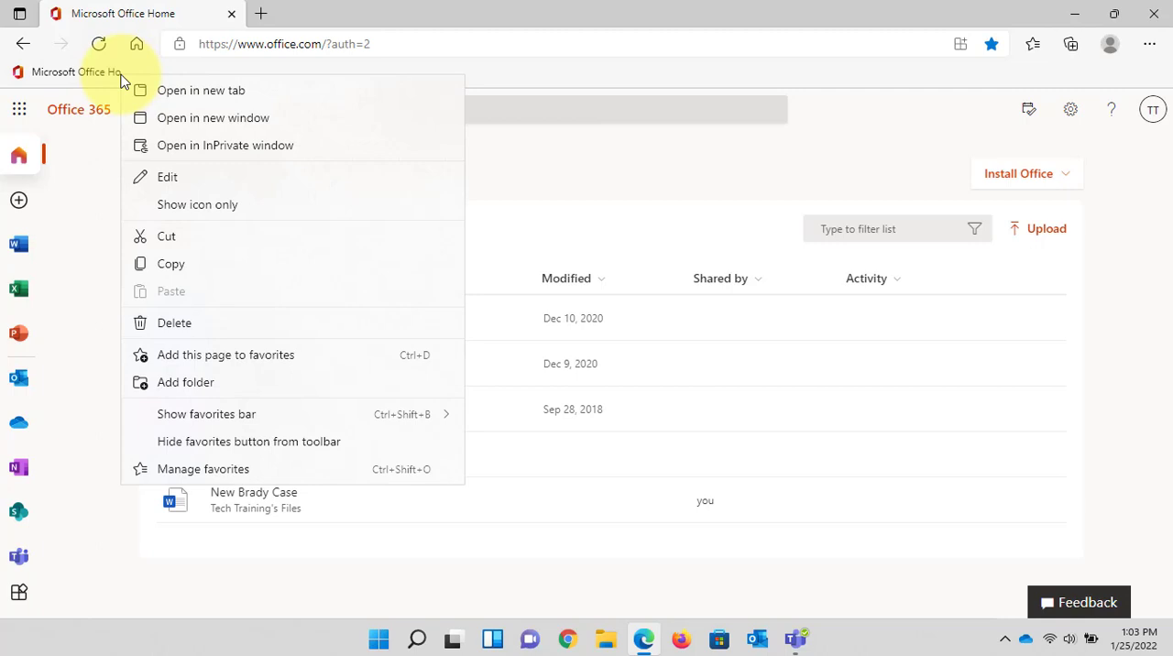
mouse_move(205, 170)
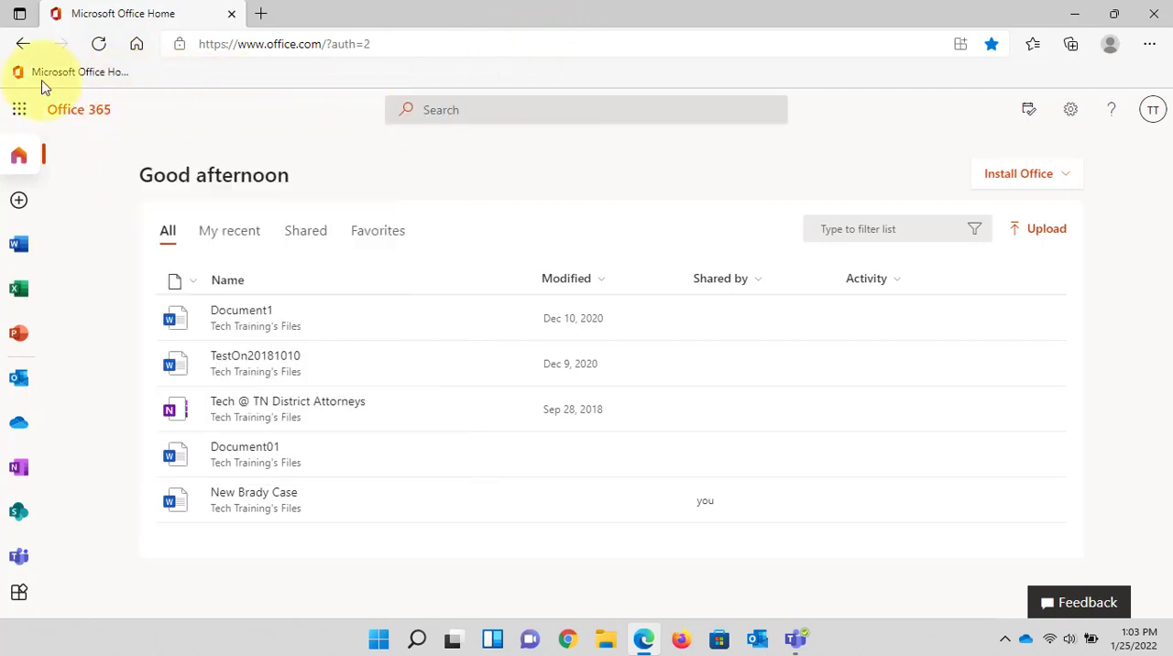
mouse_move(69, 87)
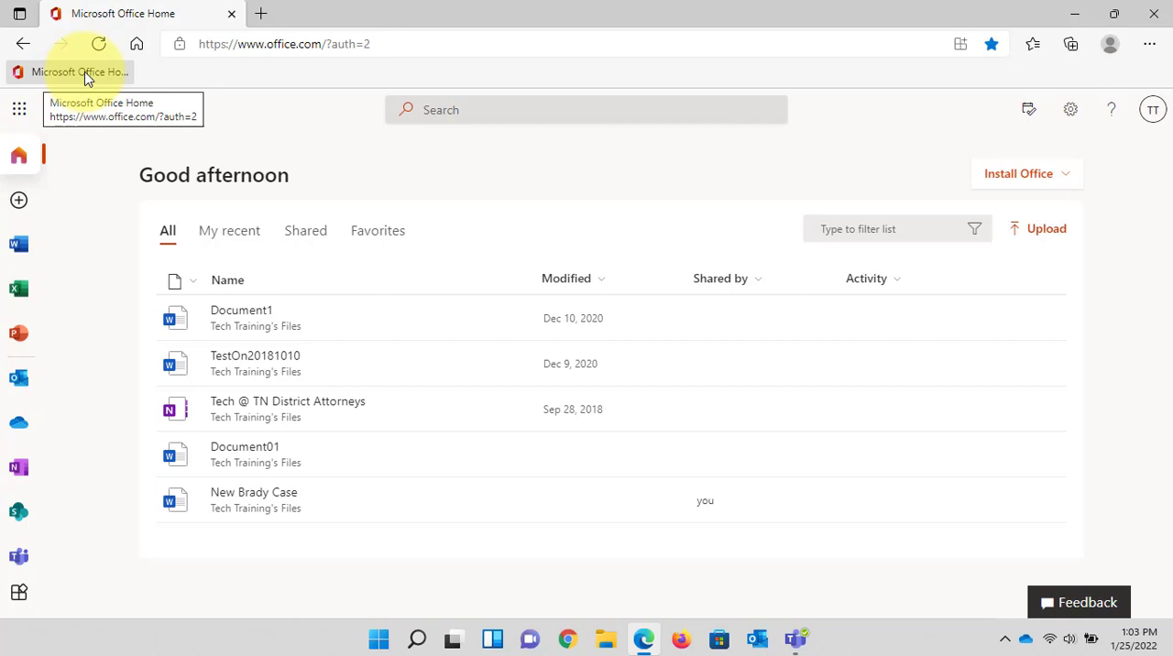
right_click(78, 72)
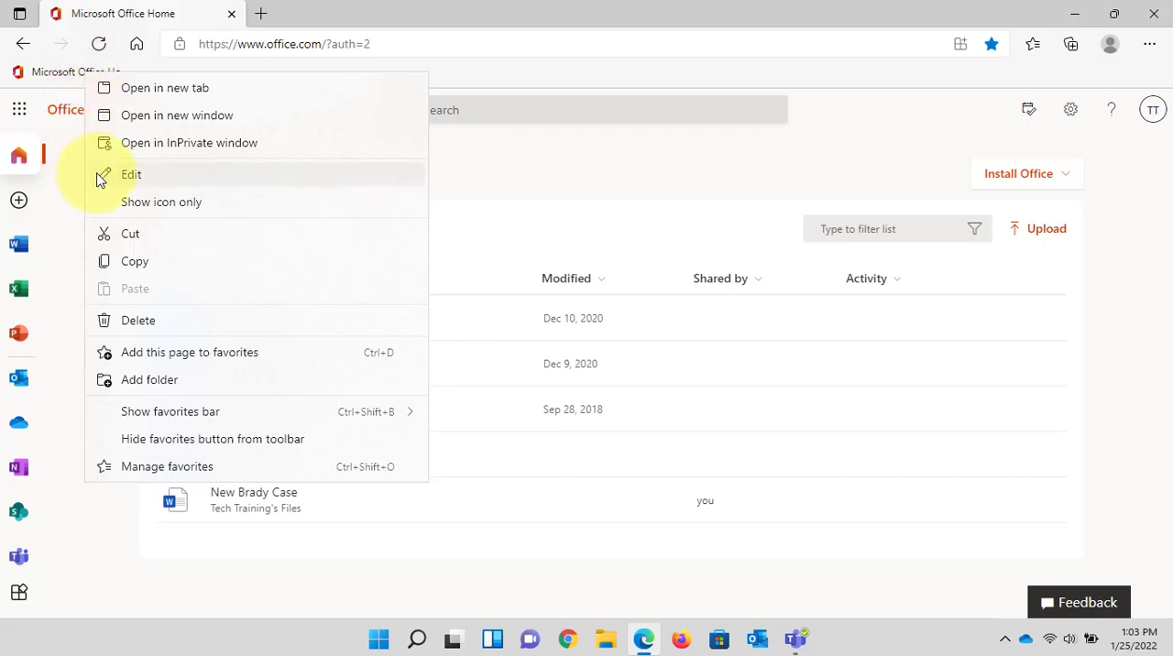
click(131, 174)
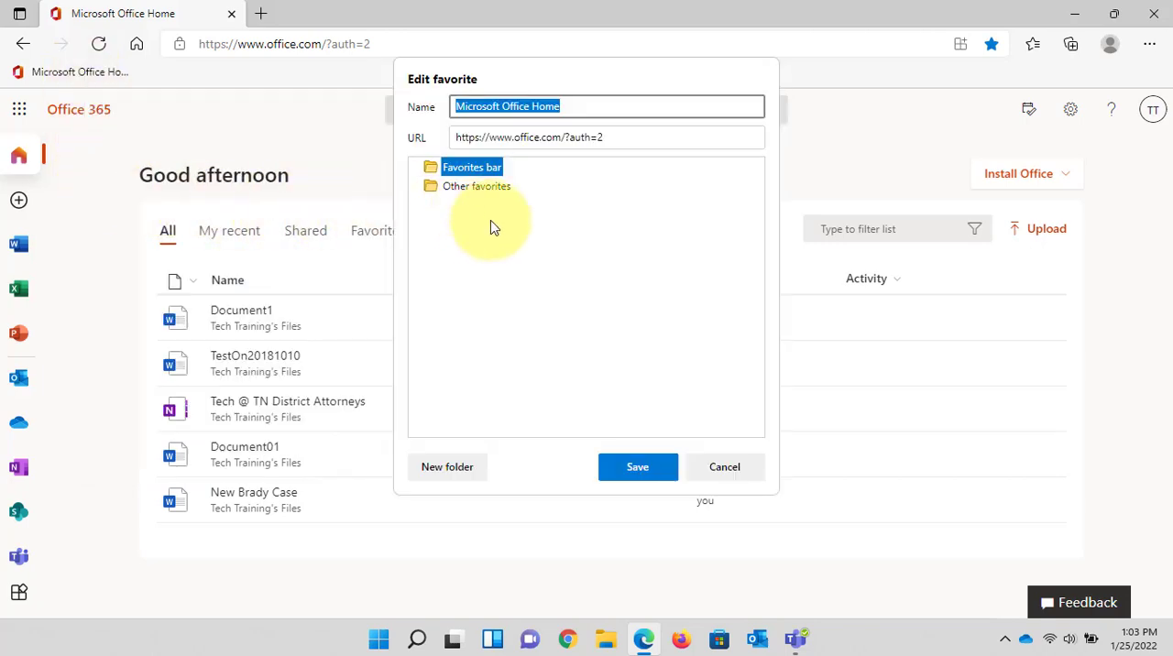
click(502, 106)
text(Microsoft3)
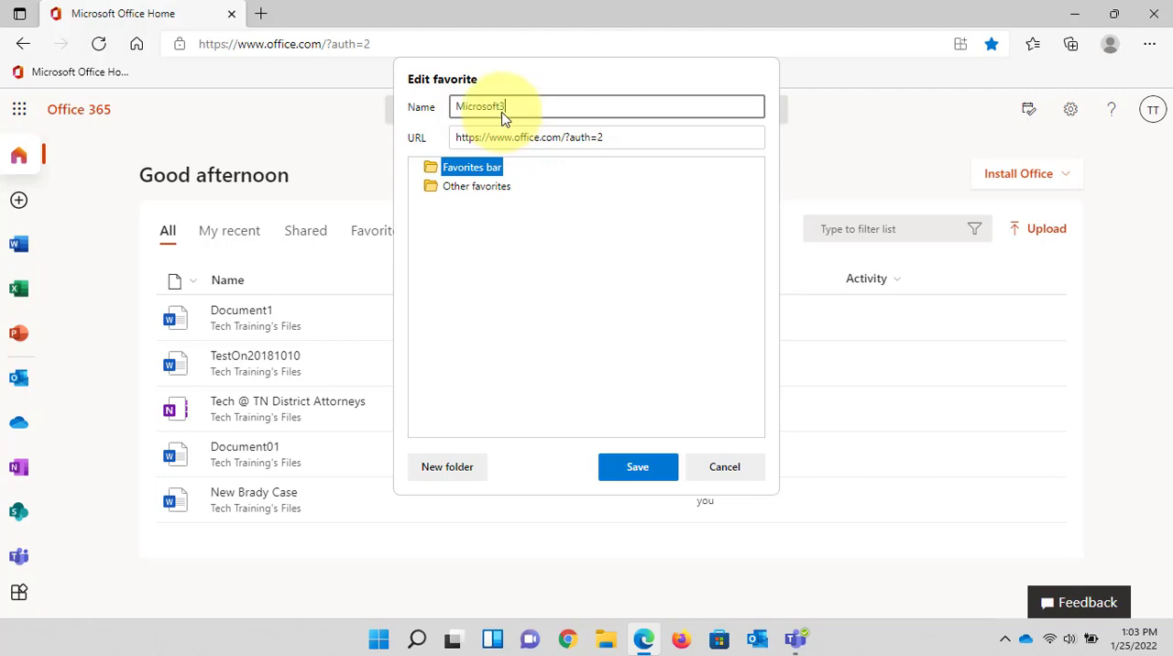
text(65)
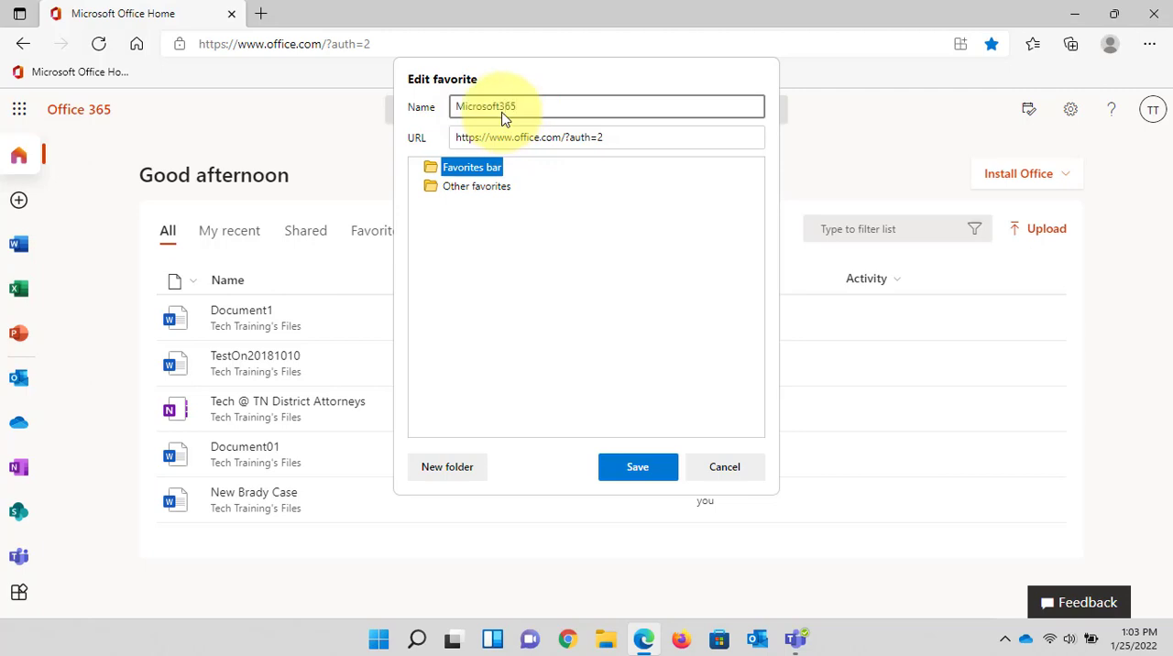
click(638, 466)
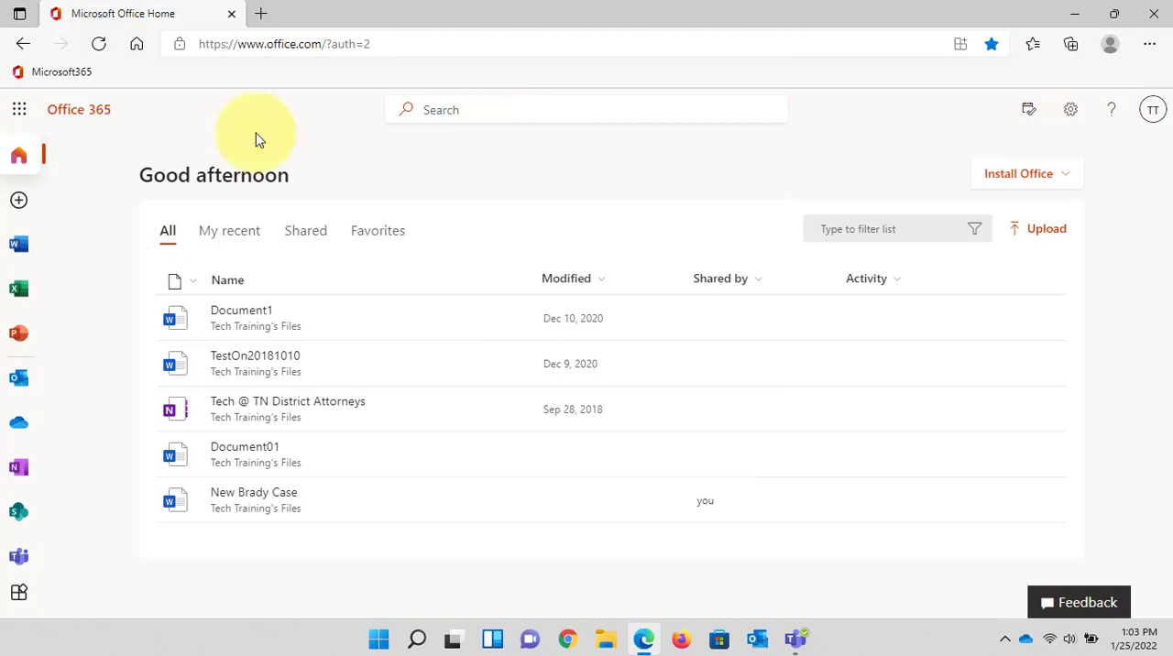
mouse_move(61, 72)
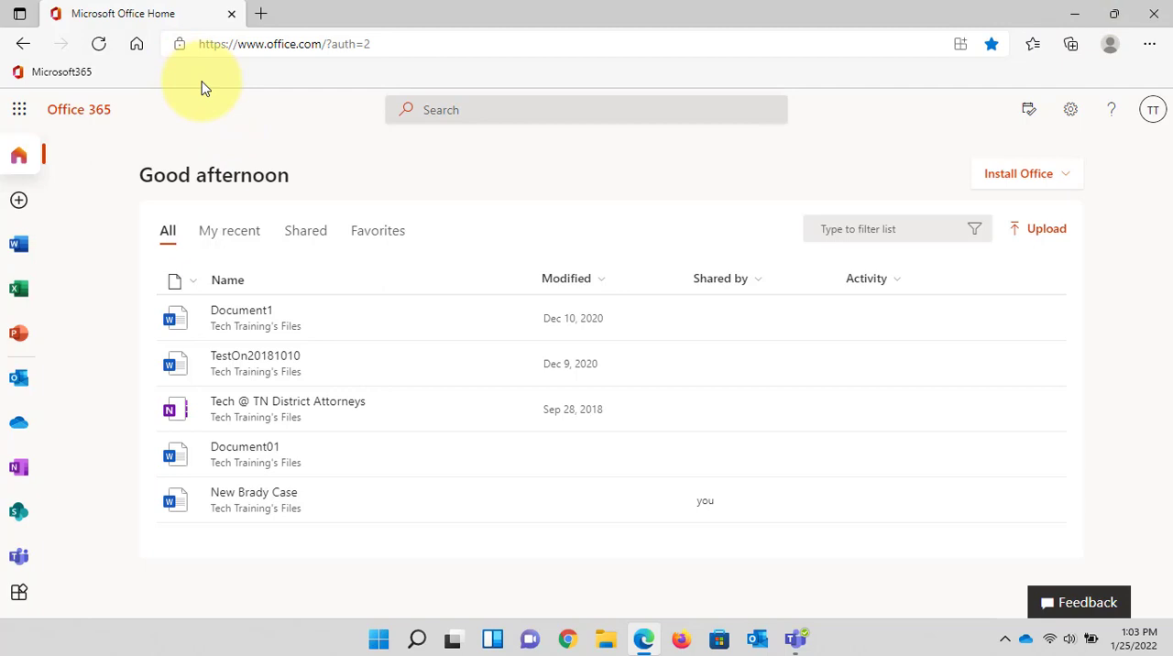
mouse_move(48, 83)
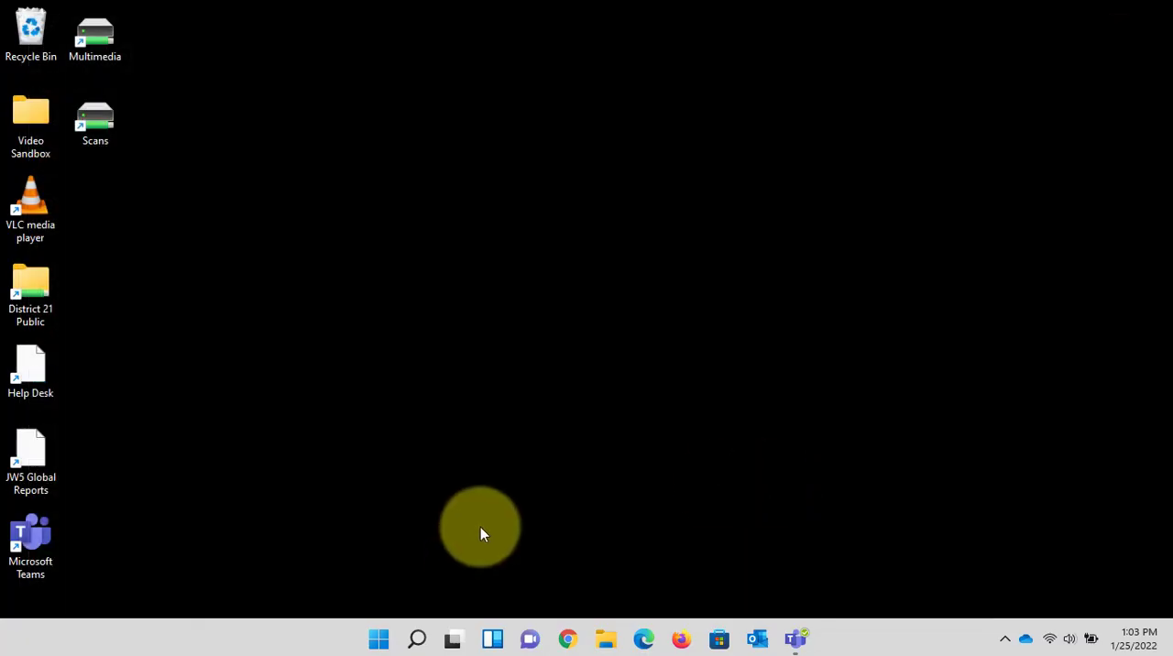
Step: Close Microsoft Edge so only the desktop is showing
click(645, 639)
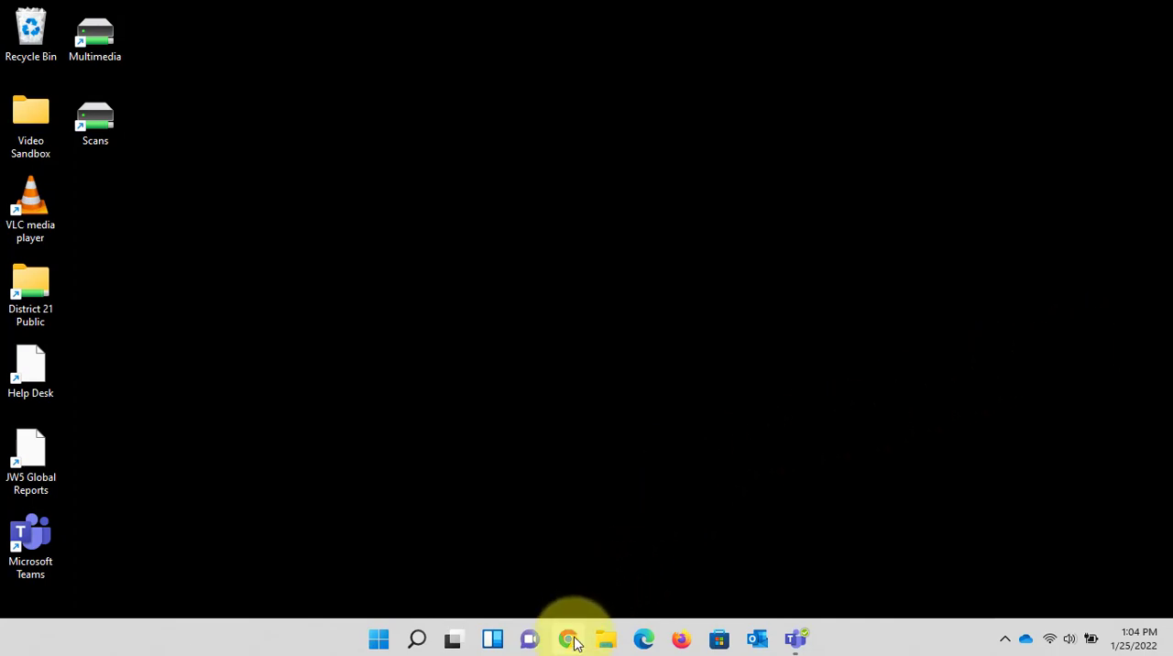
Step: Launch Google Chrome and turn on its bookmarks bar
click(568, 639)
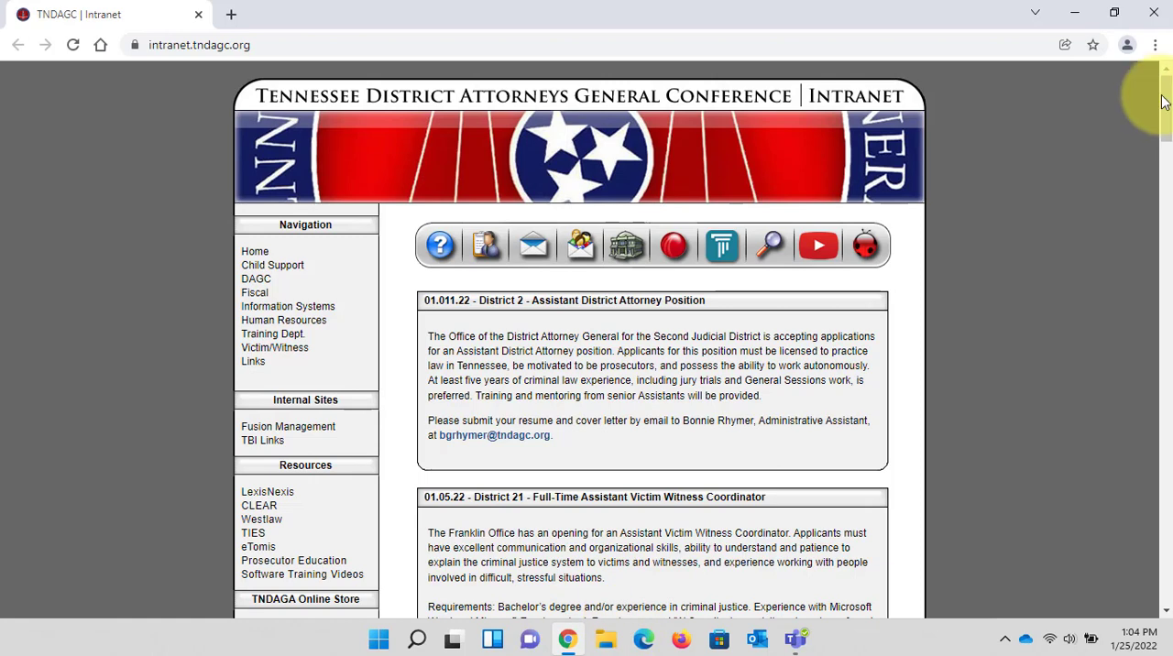
click(1154, 44)
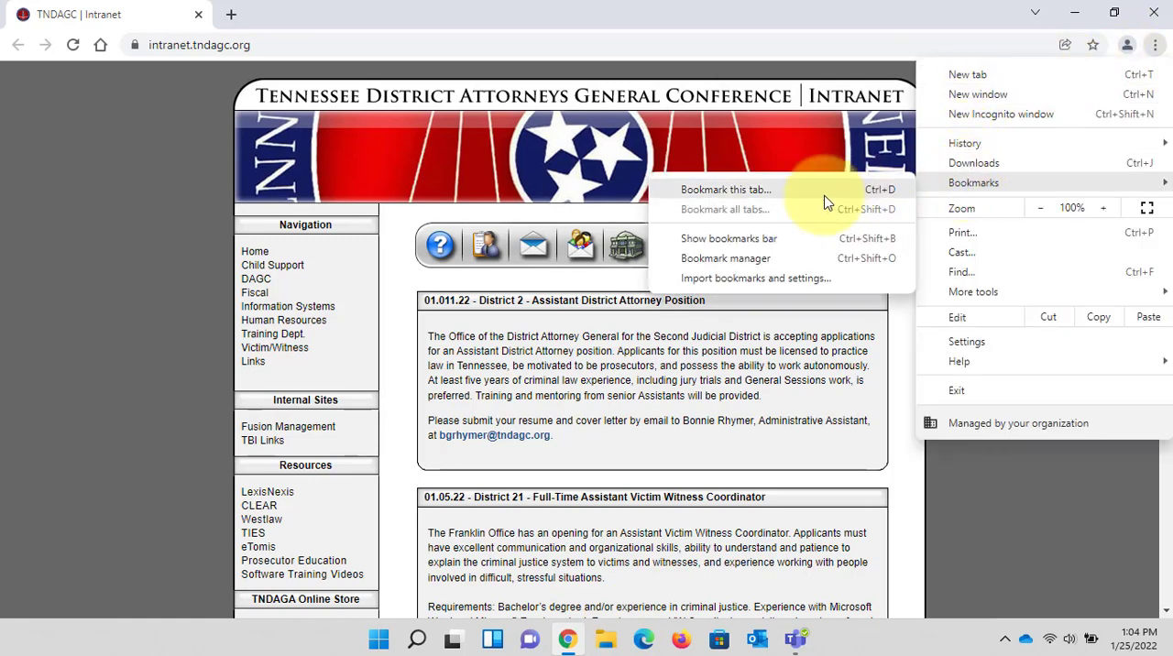
mouse_move(729, 238)
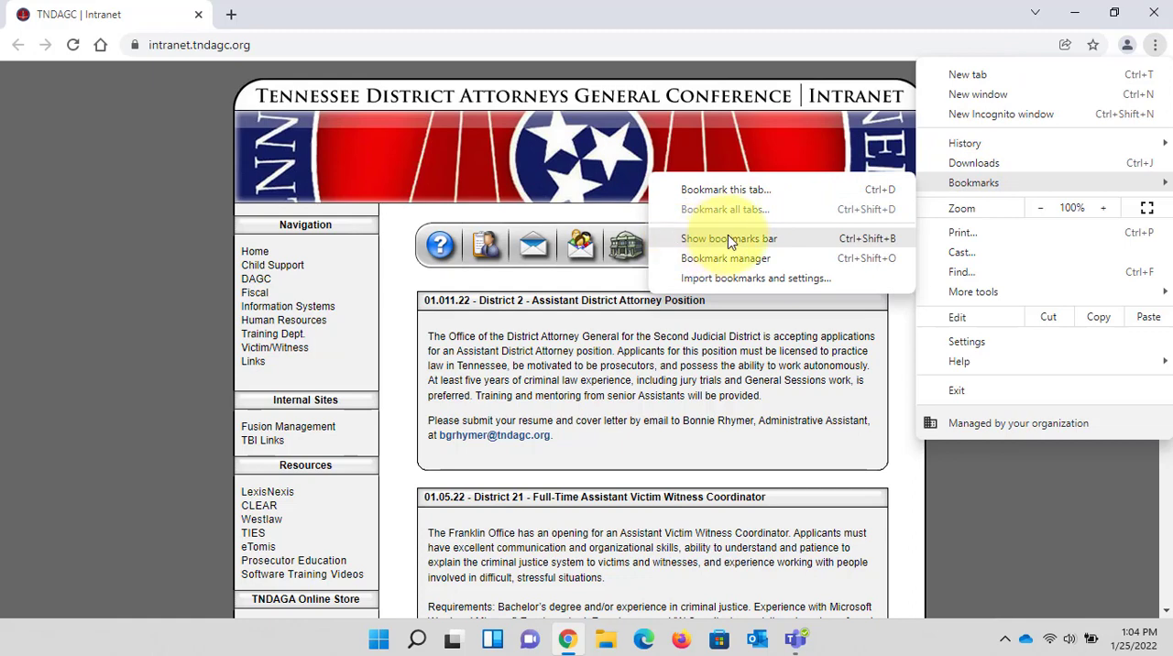
click(729, 239)
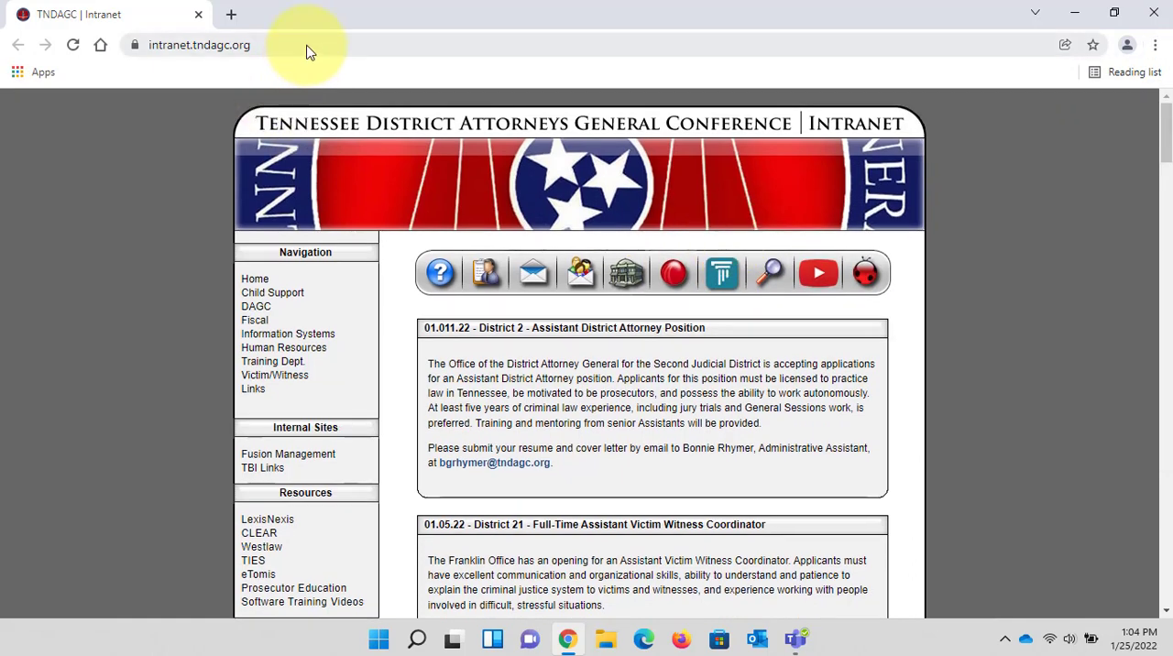
Step: Bookmark portal.office.com on the bookmarks bar as 'Microsoft365'
text(portal.office.com)
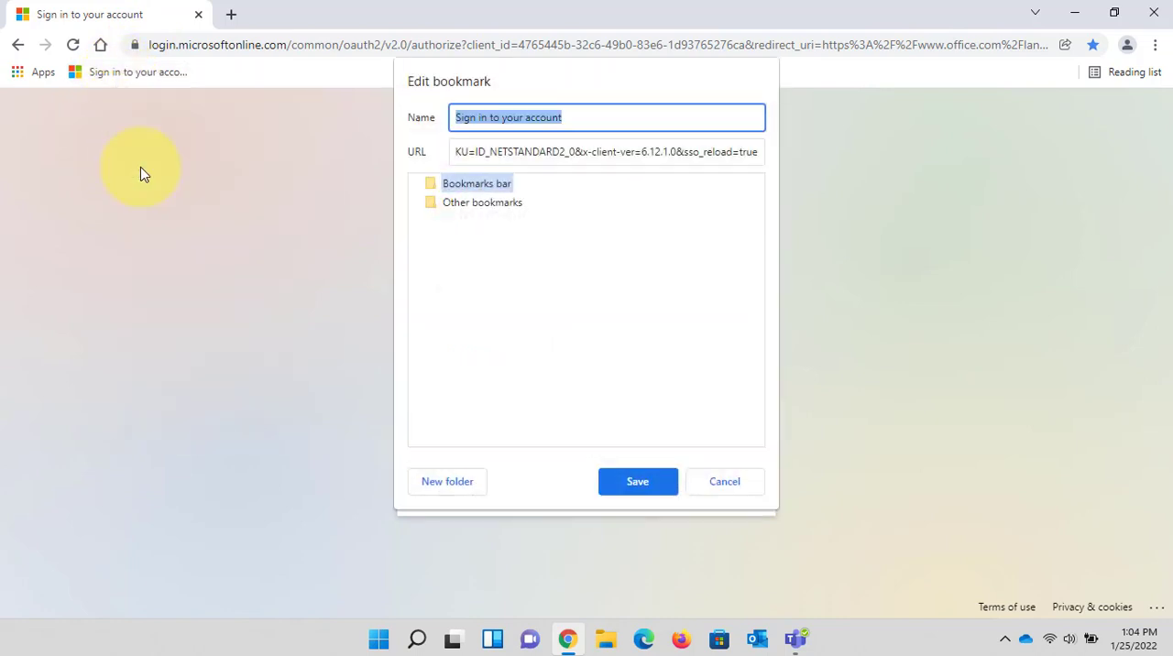
text(Micro)
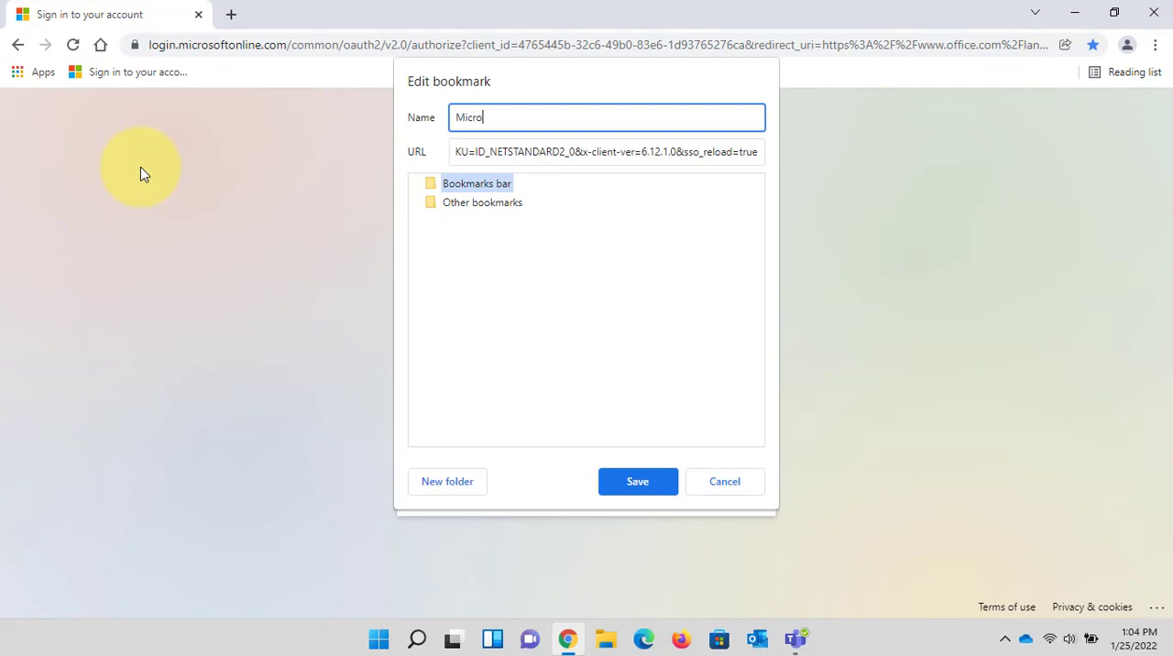
text(soft365)
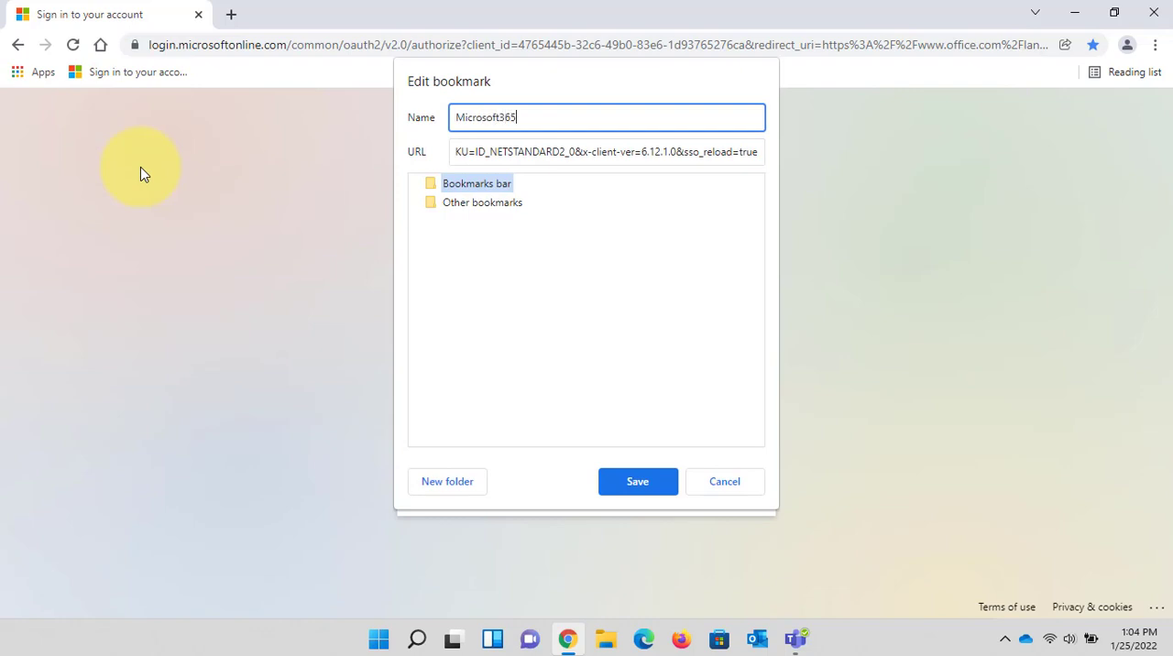
click(637, 481)
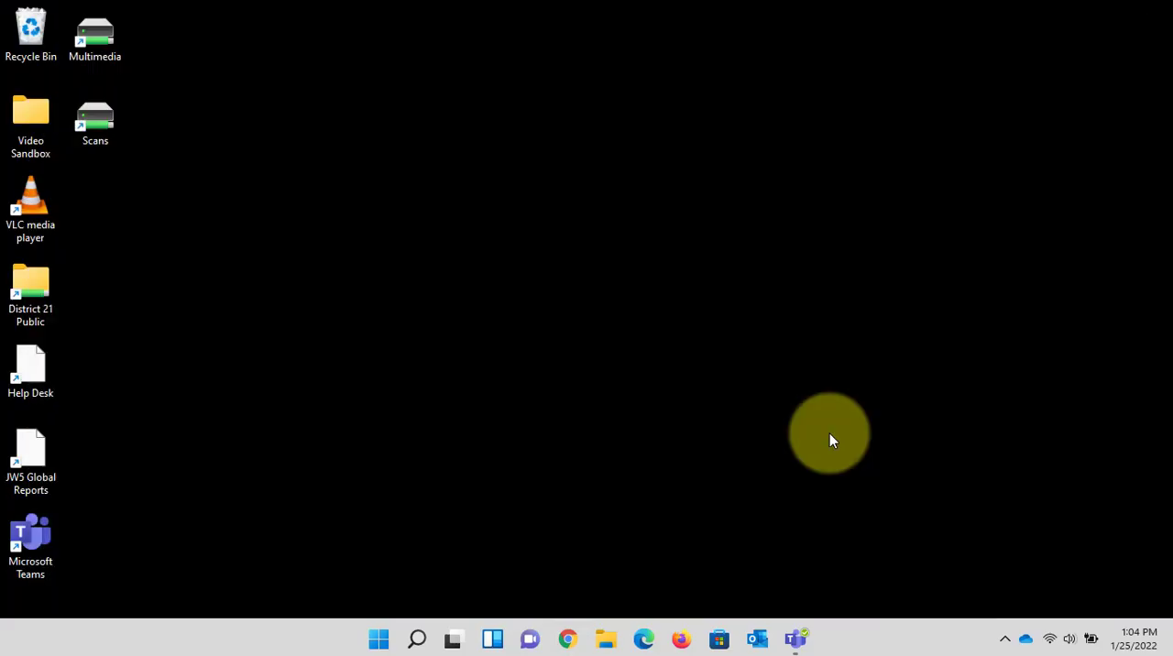
Step: Launch Mozilla Firefox and decline making it the default browser
click(567, 639)
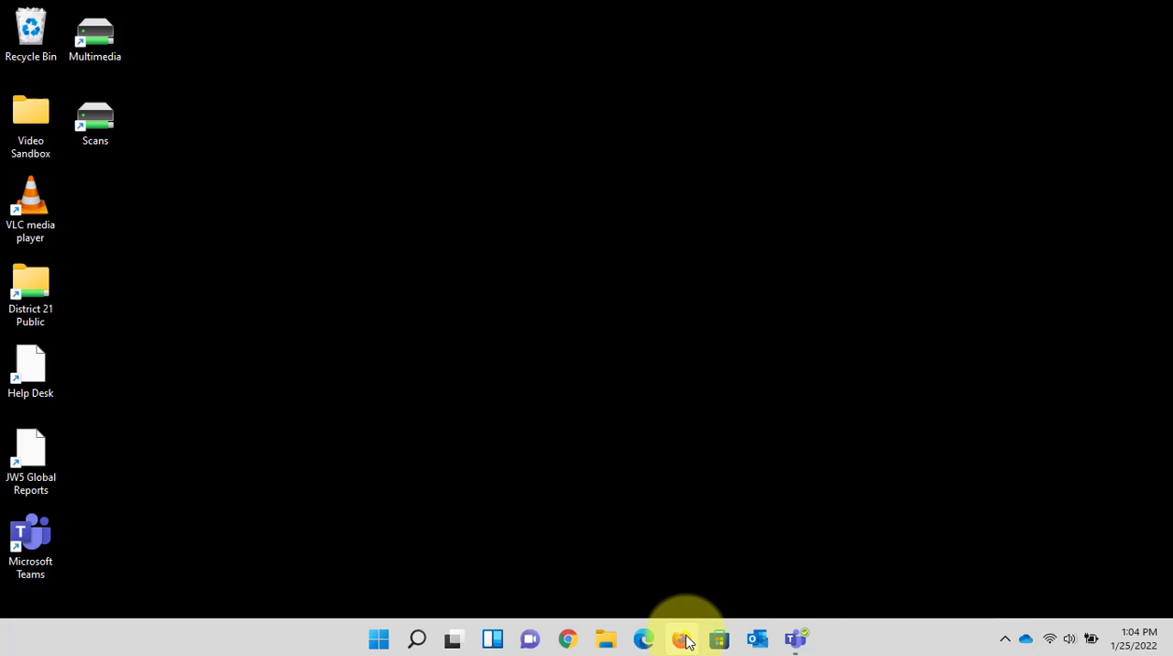
click(681, 639)
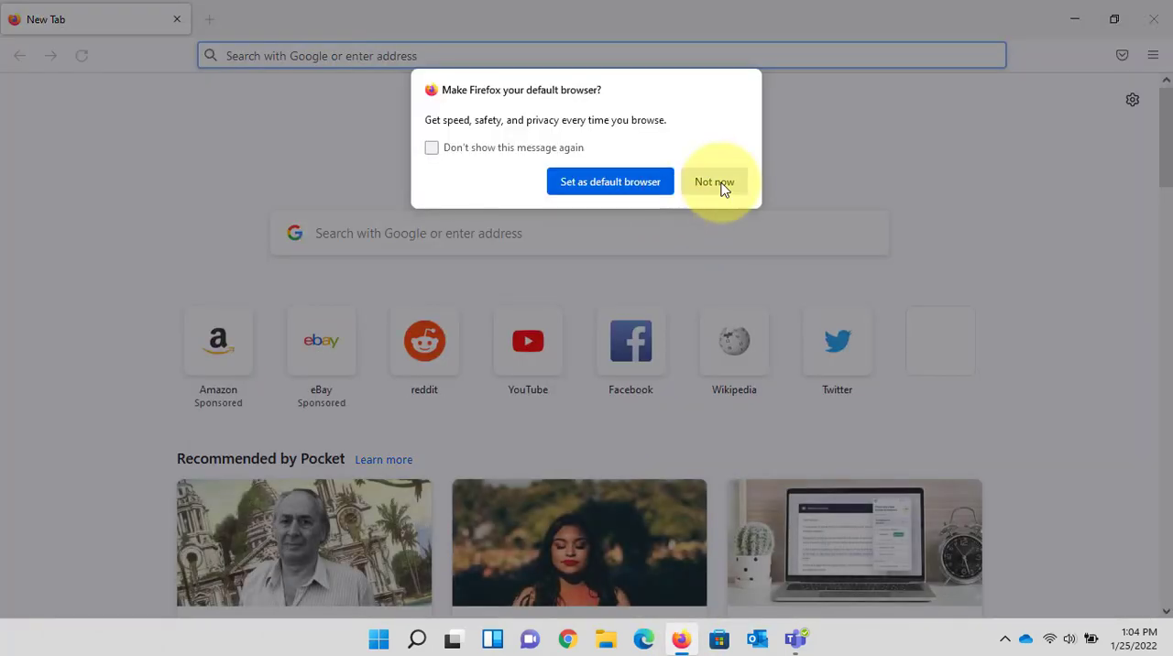
click(714, 181)
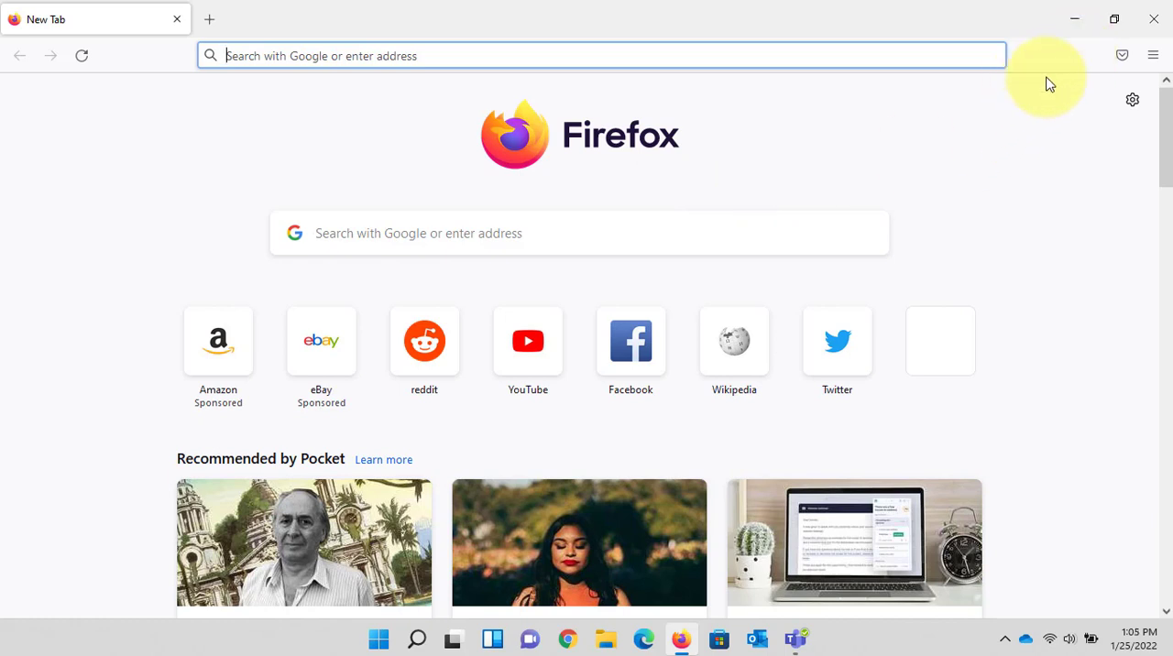
mouse_move(786, 57)
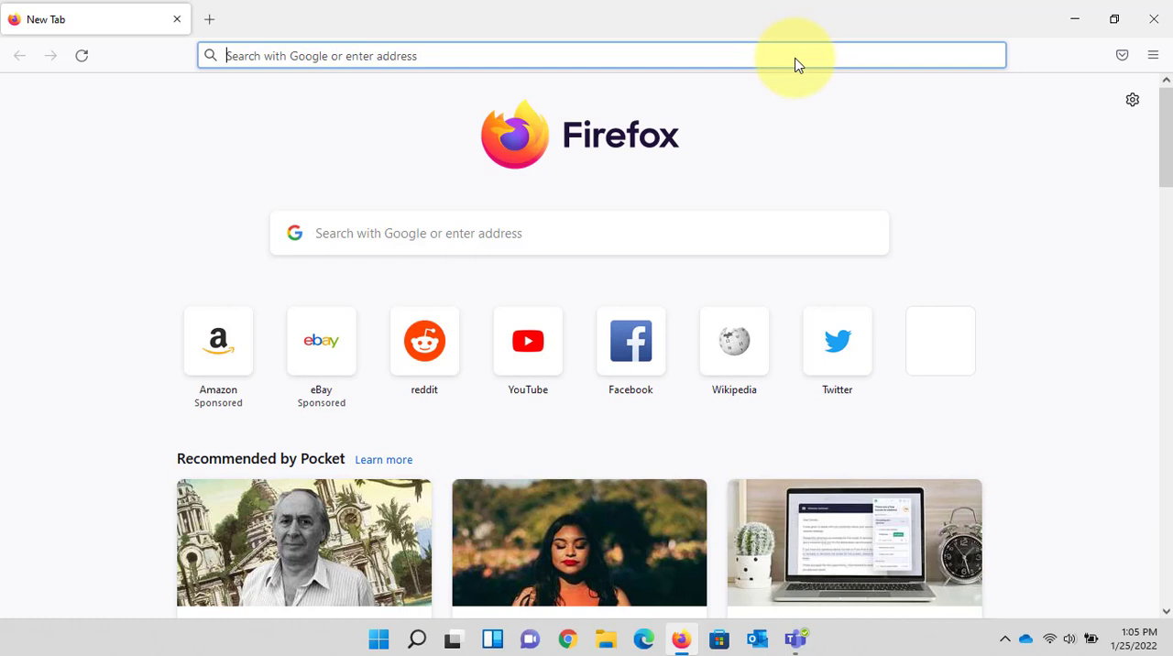
mouse_move(1154, 55)
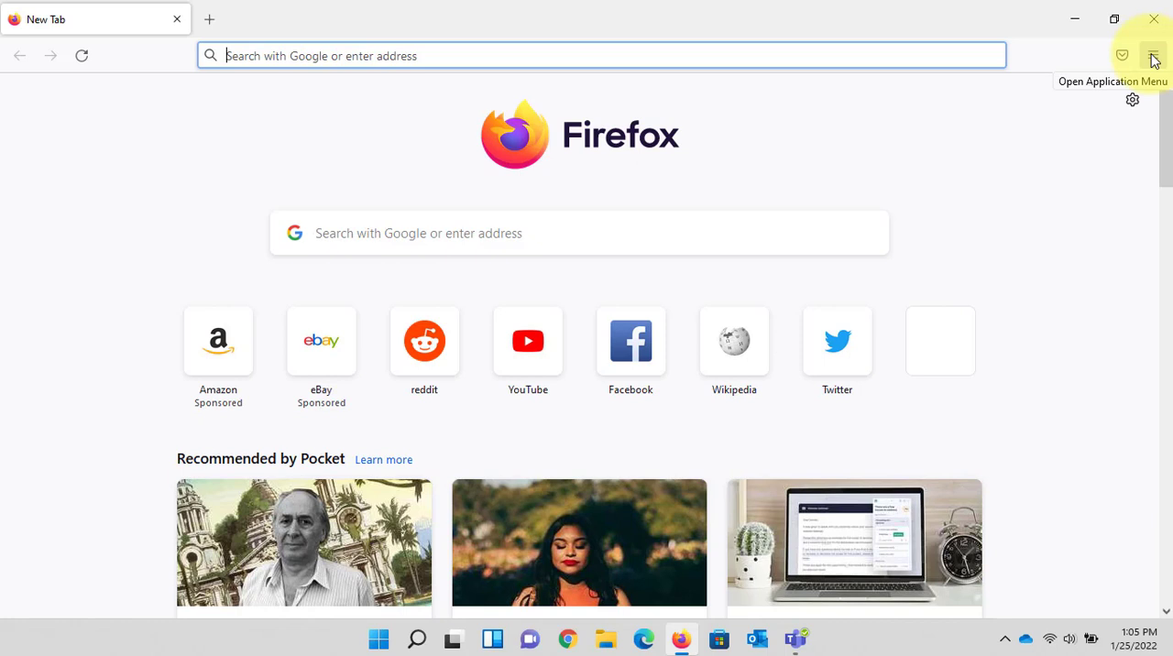
Step: Turn on Firefox's bookmarks toolbar and select the address bar
click(1154, 56)
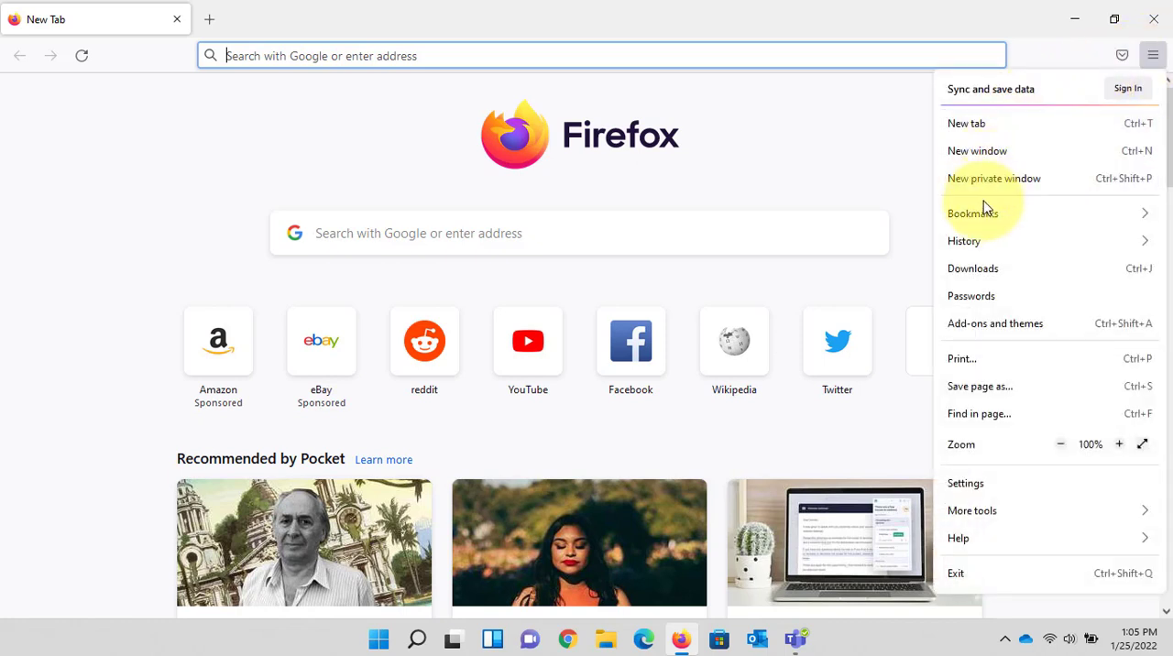
click(972, 213)
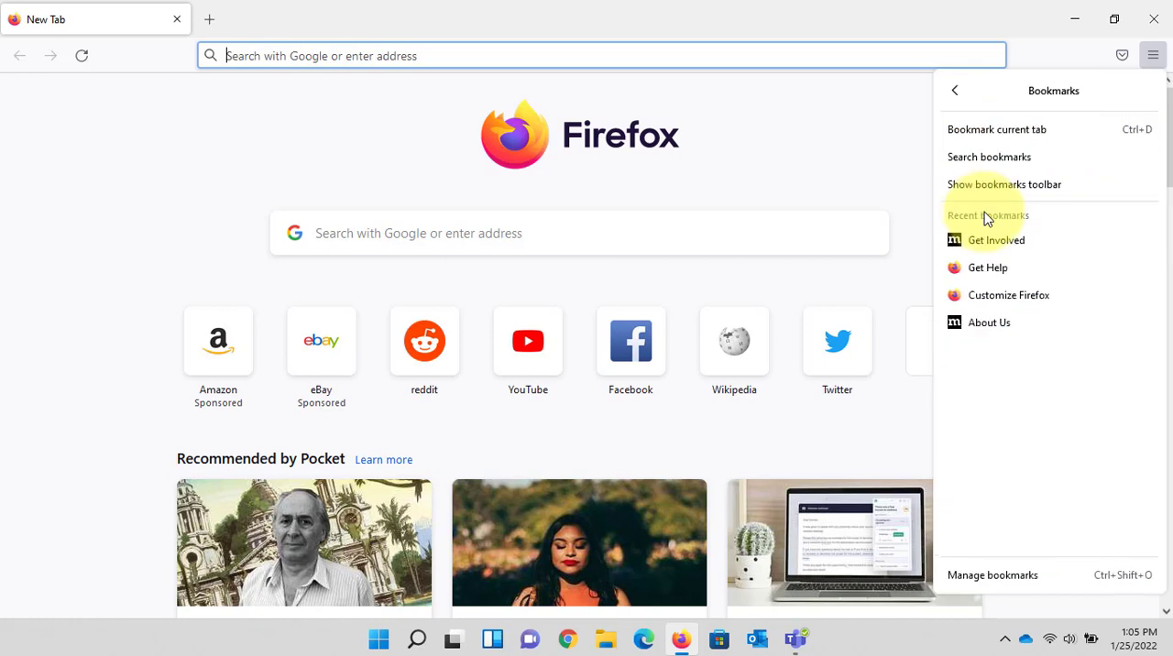
mouse_move(1003, 184)
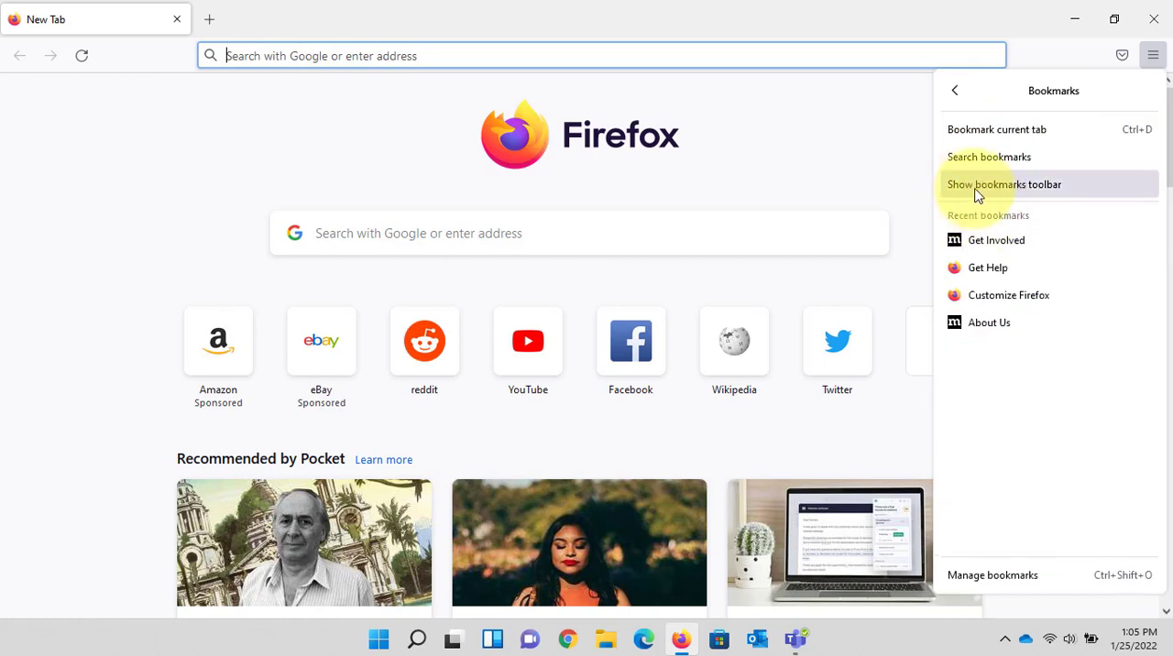
click(1005, 184)
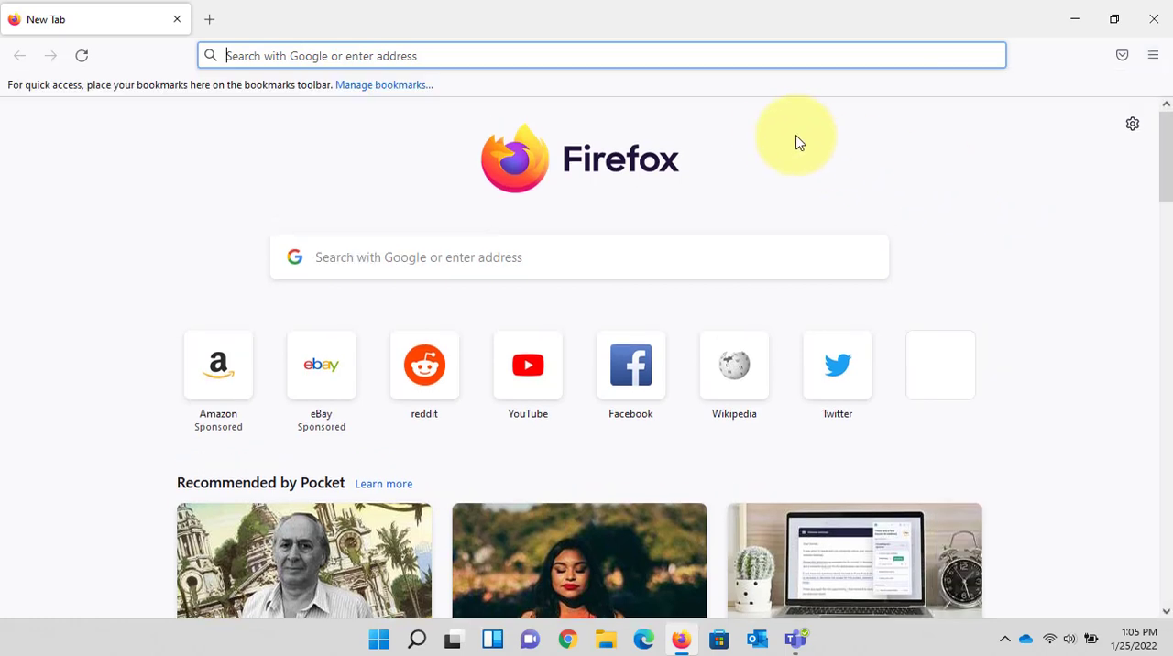
click(601, 55)
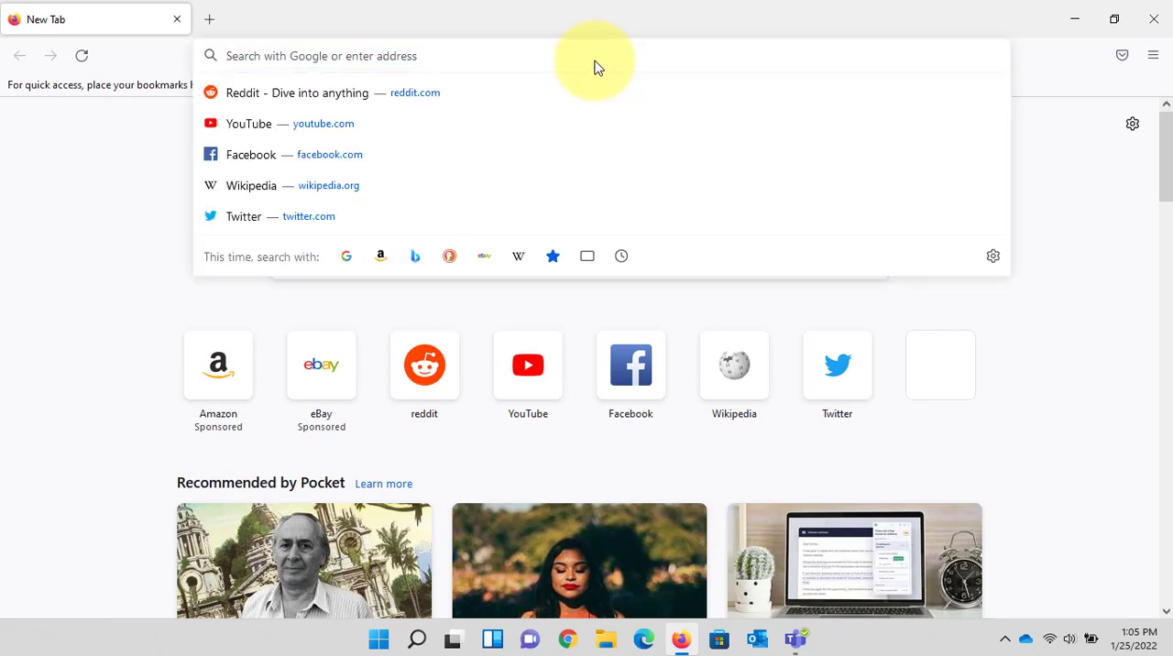
Step: Go to portal.office.com and rename its toolbar bookmark to 'Microsoft365'
text(portal.office.com)
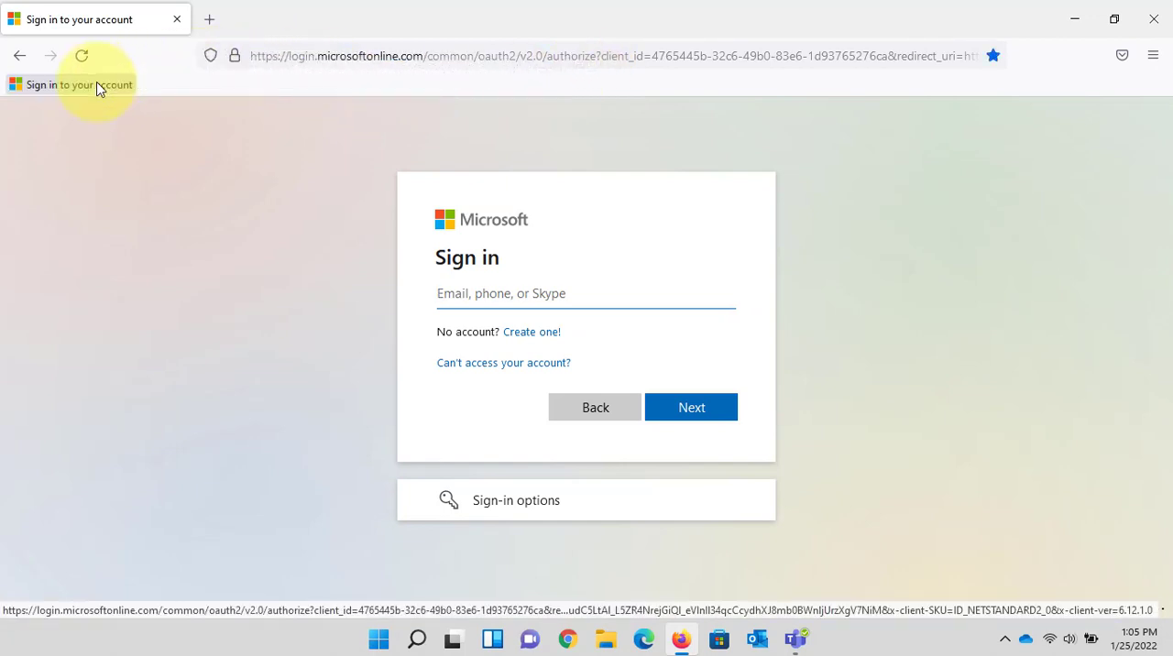
right_click(55, 85)
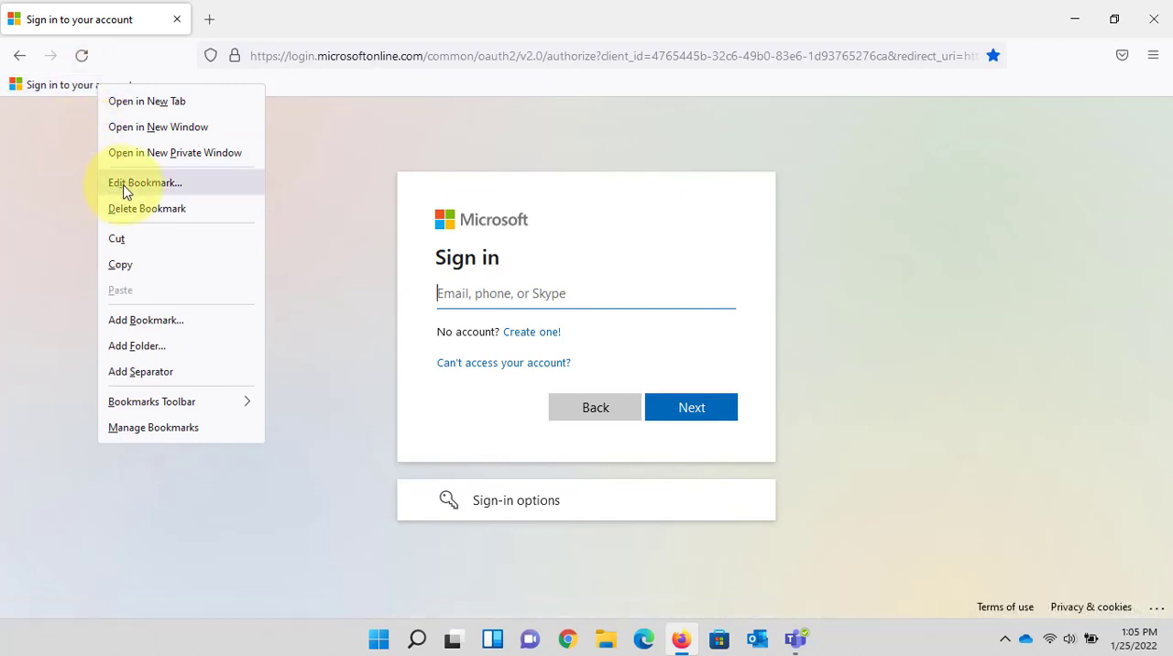
click(145, 183)
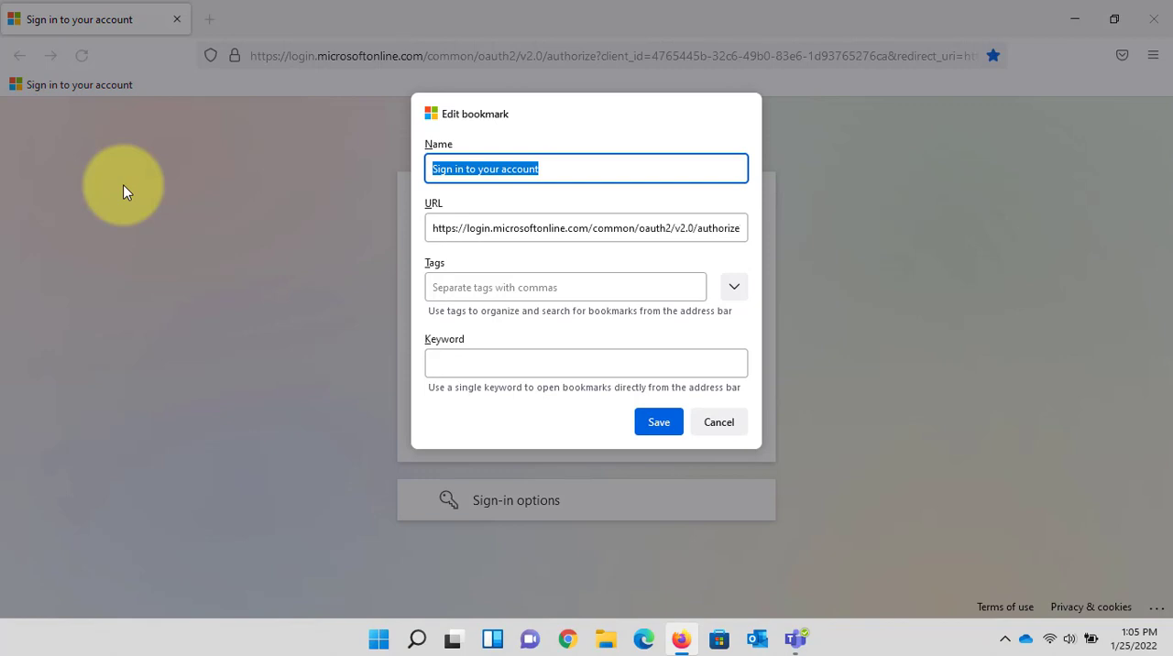
text(M)
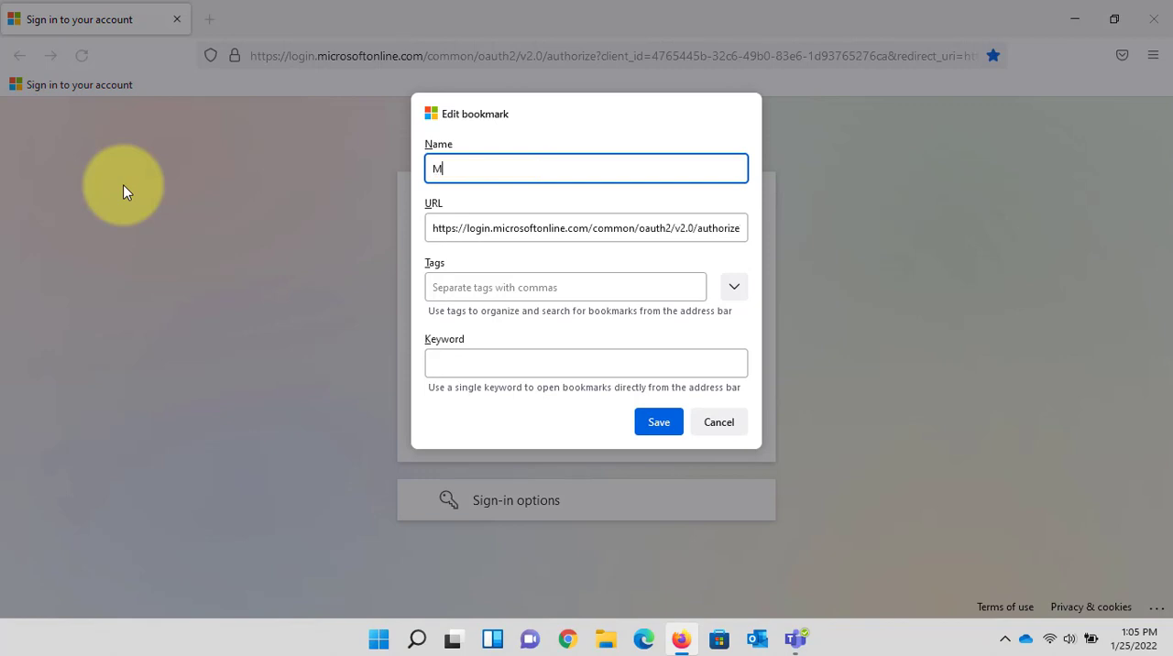
text(icrosoft)
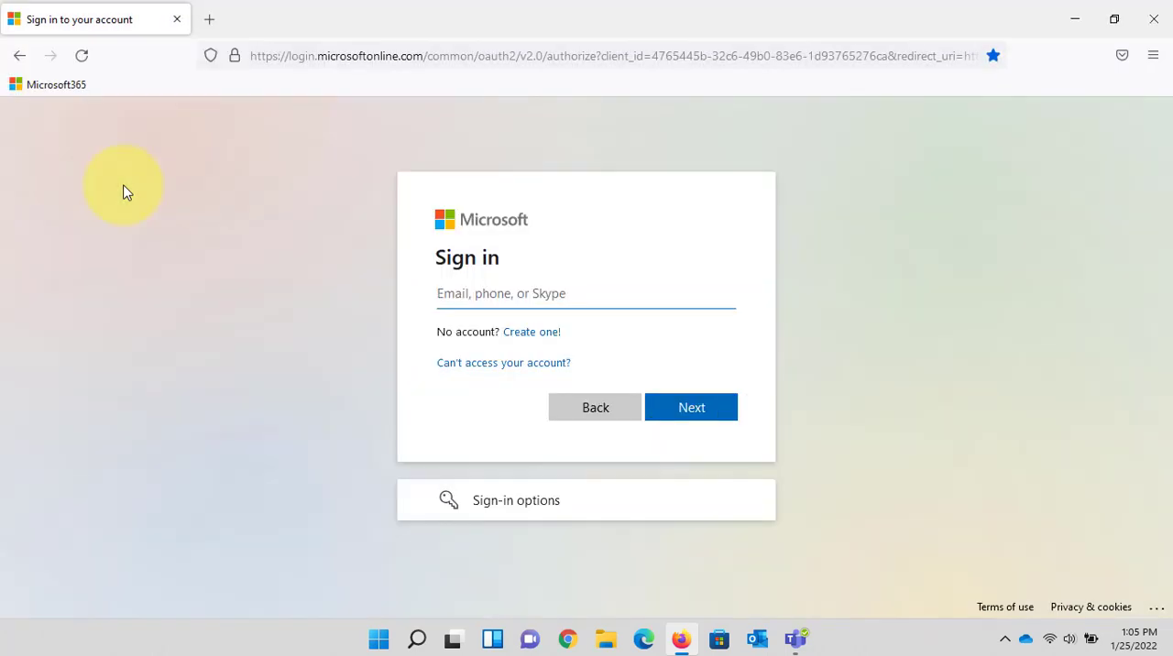
mouse_move(261, 26)
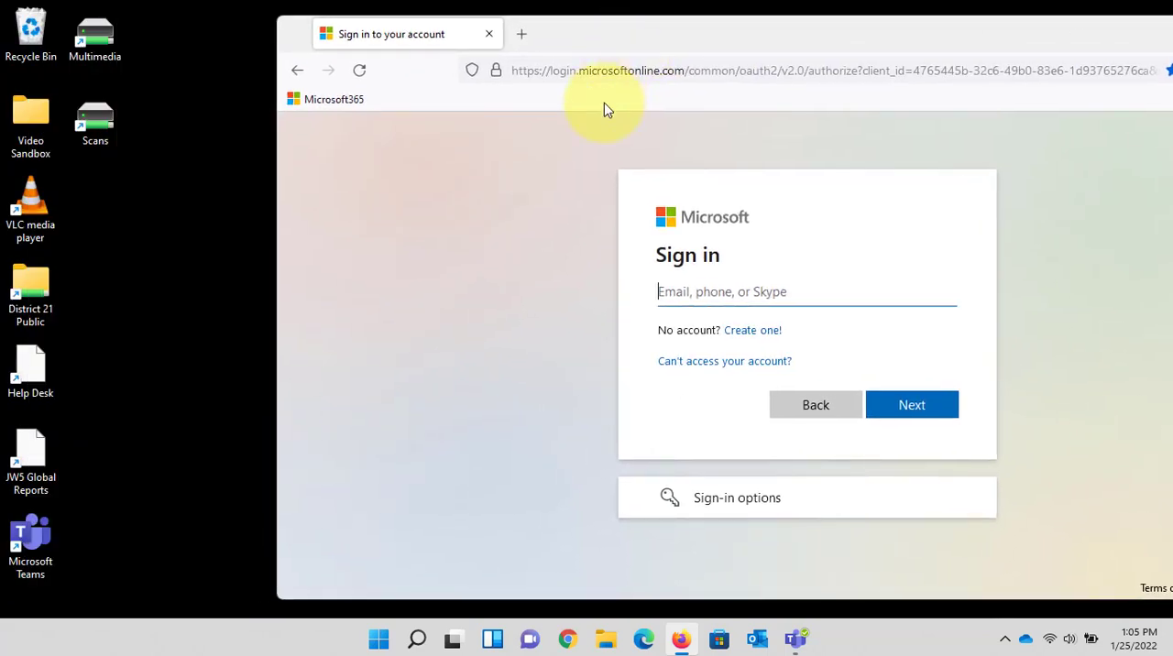
mouse_move(500, 77)
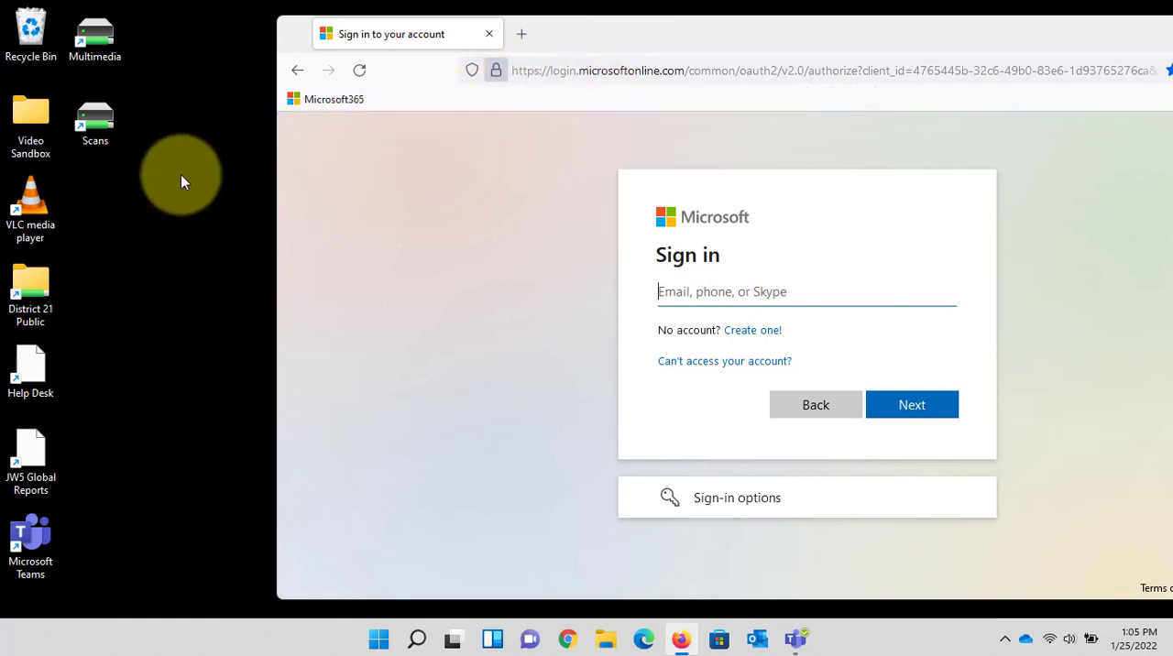
mouse_move(104, 208)
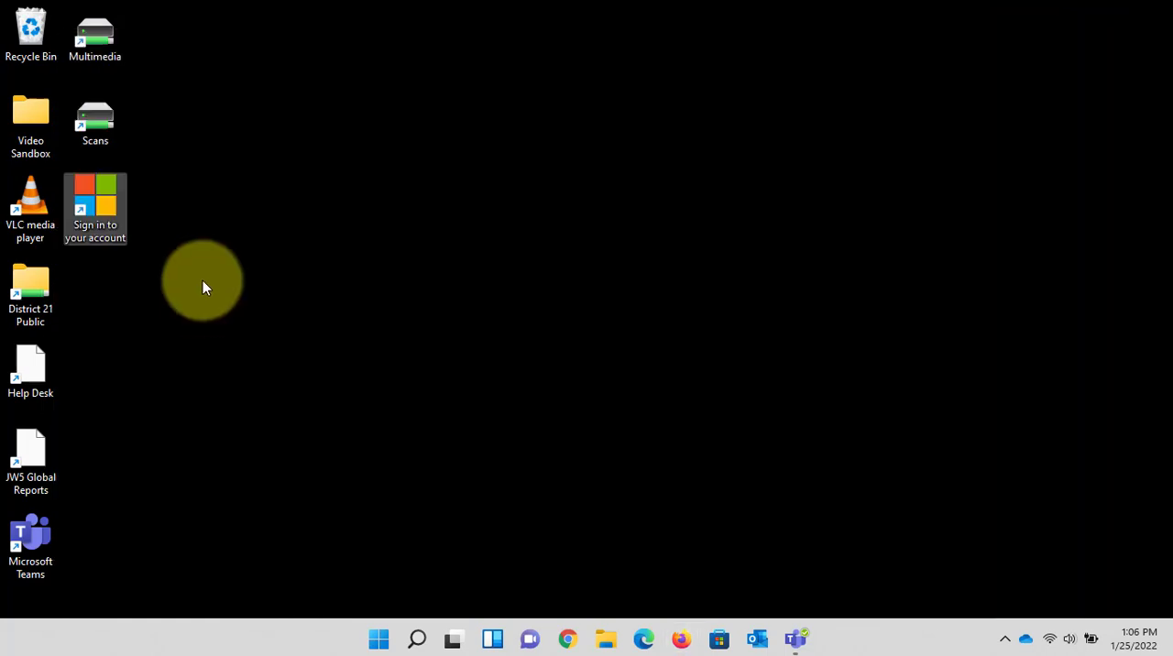
mouse_move(95, 225)
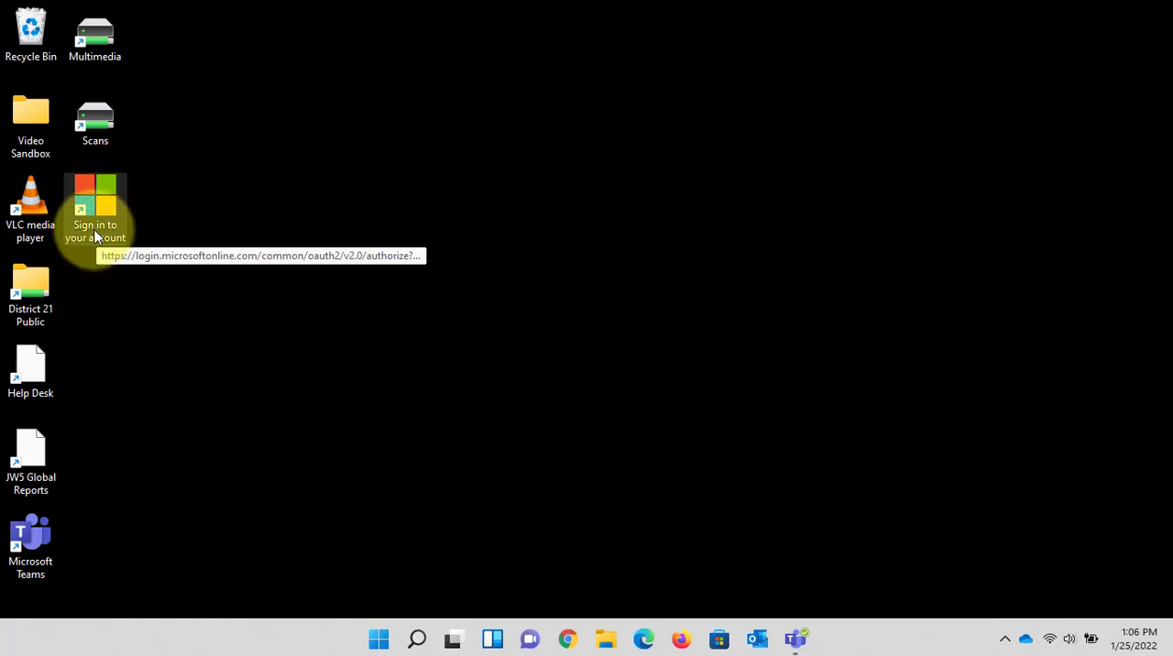
Step: Rename the sign-in shortcut to 'Microsoft365' on its Properties General tab
right_click(95, 206)
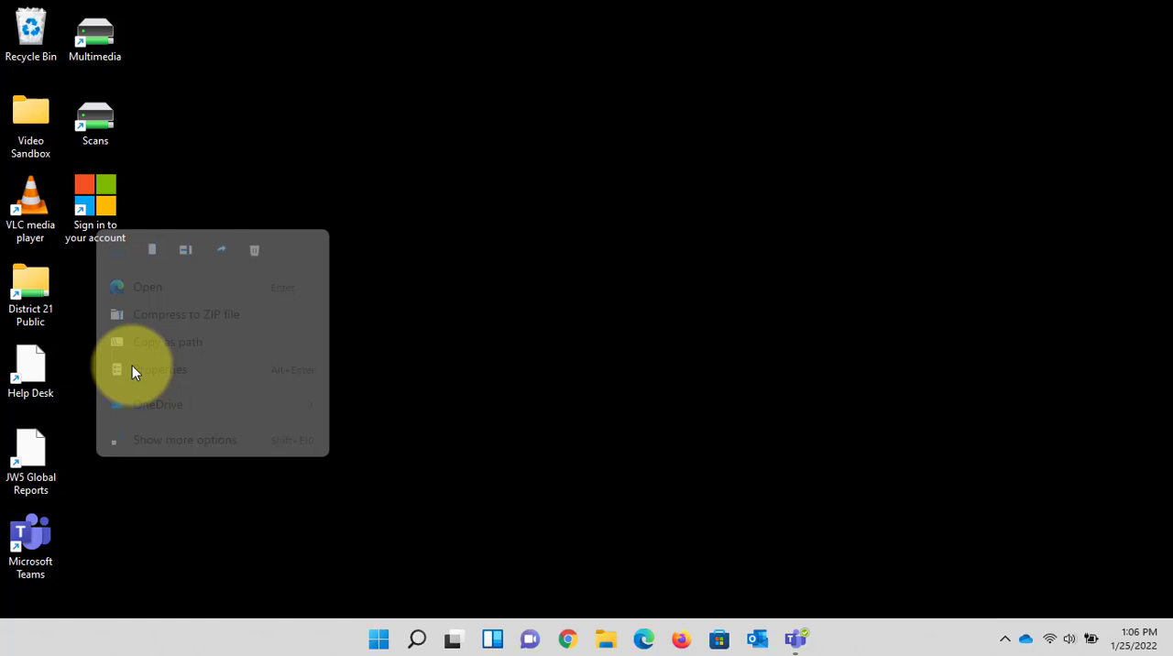
click(161, 369)
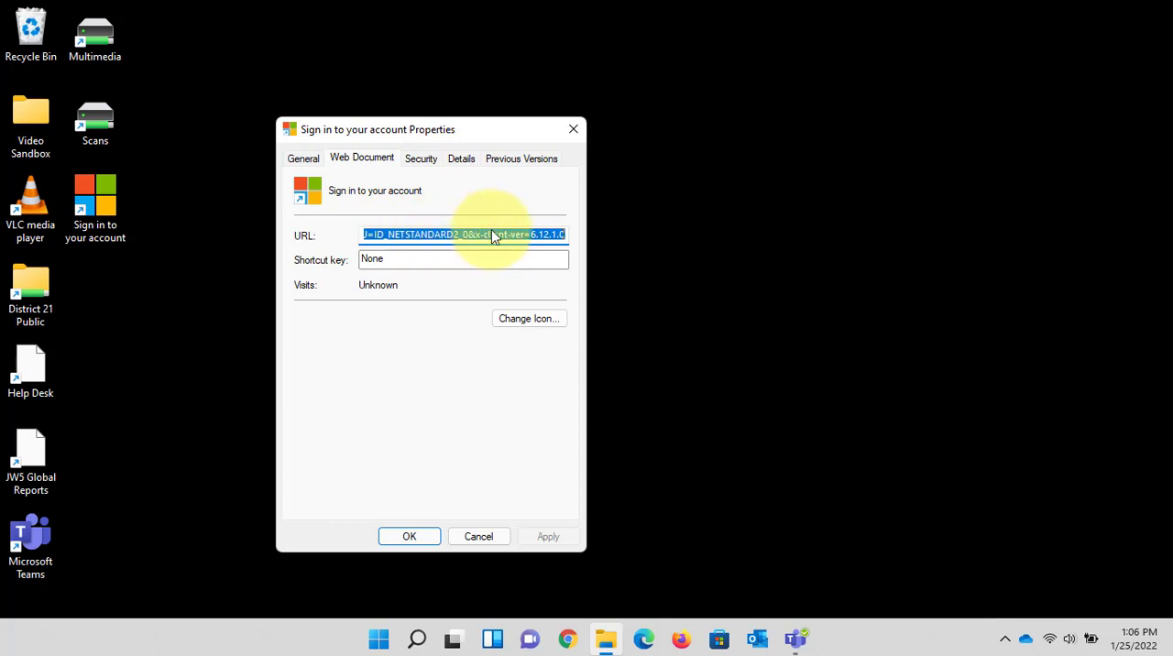
mouse_move(474, 204)
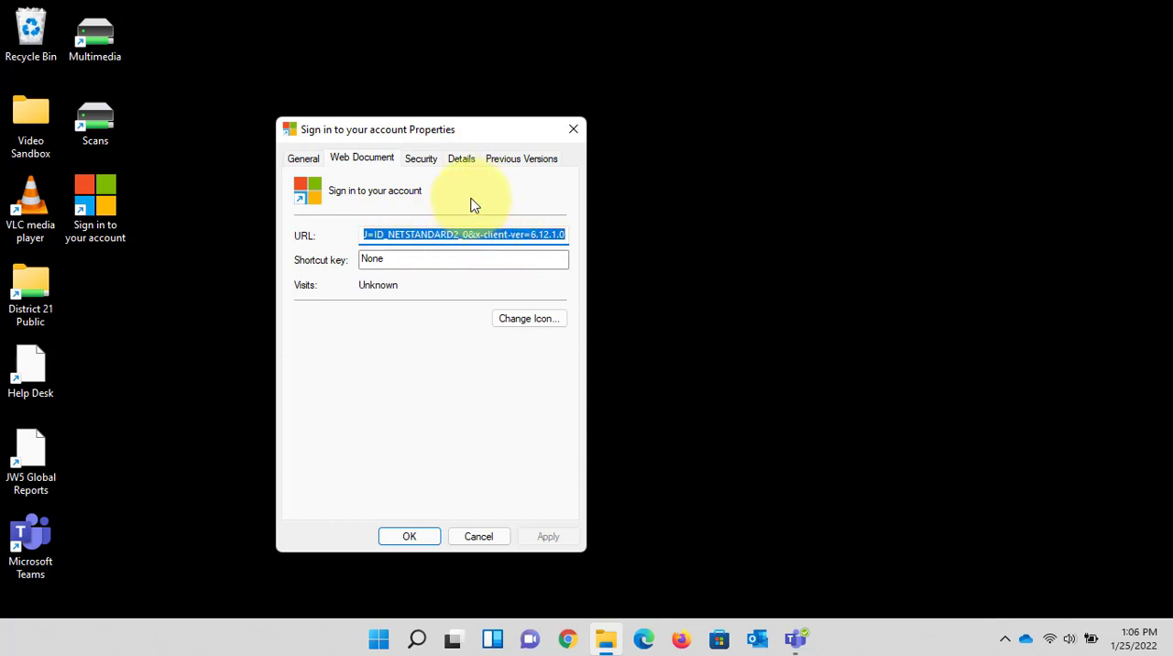
mouse_move(303, 158)
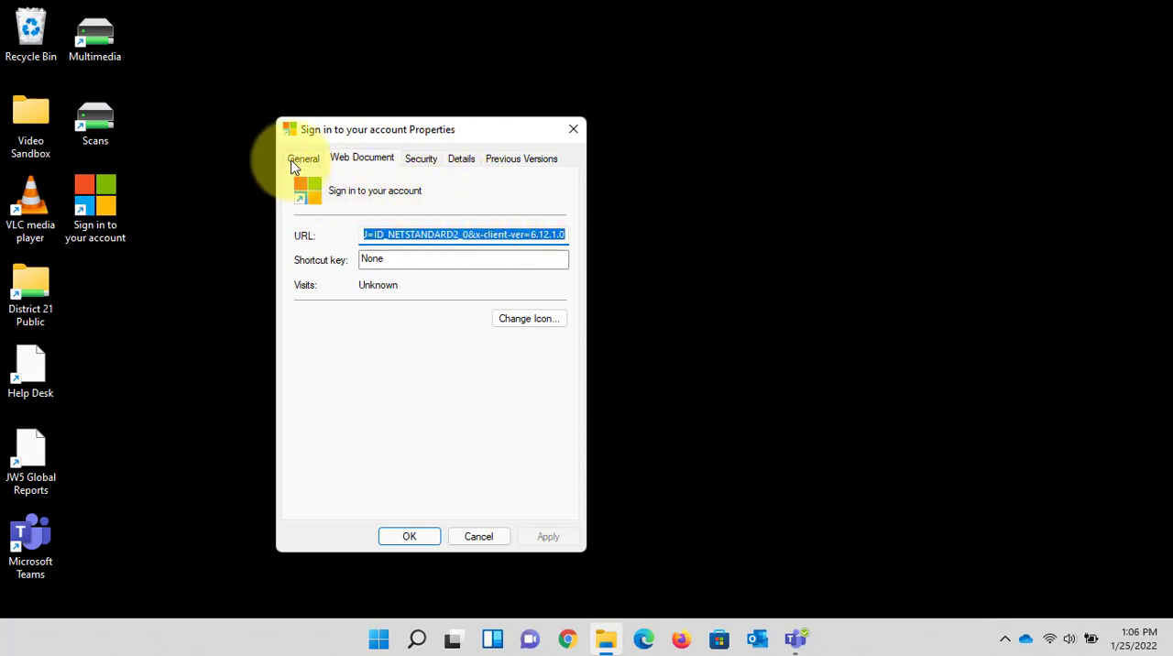
click(303, 158)
text(Microso)
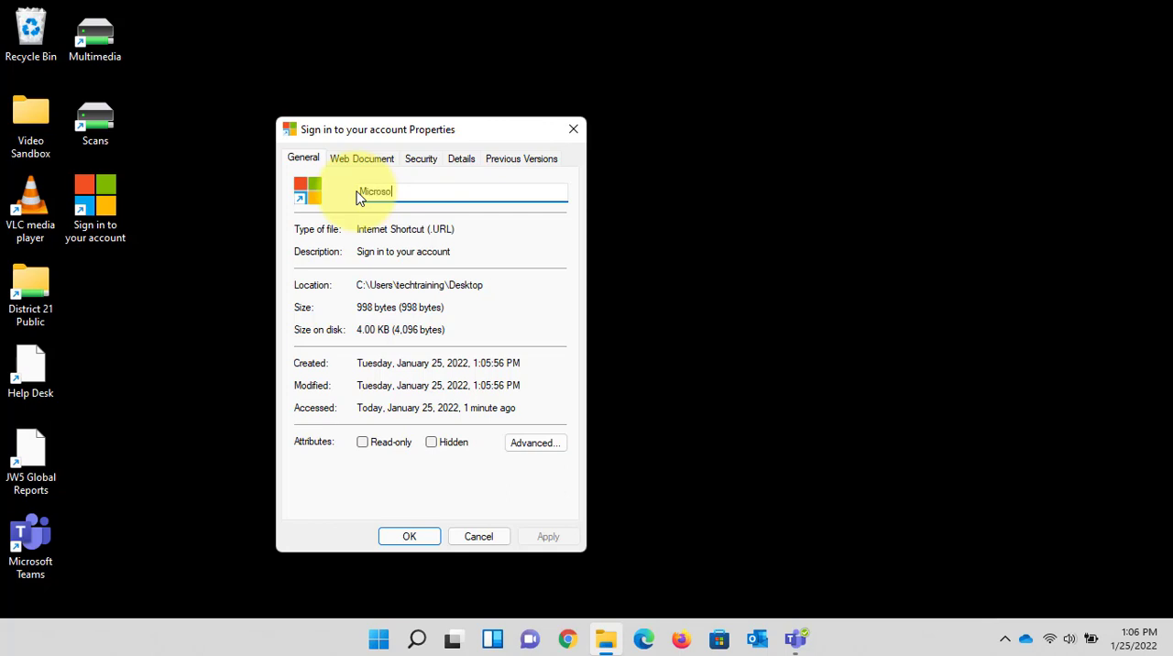
text(365)
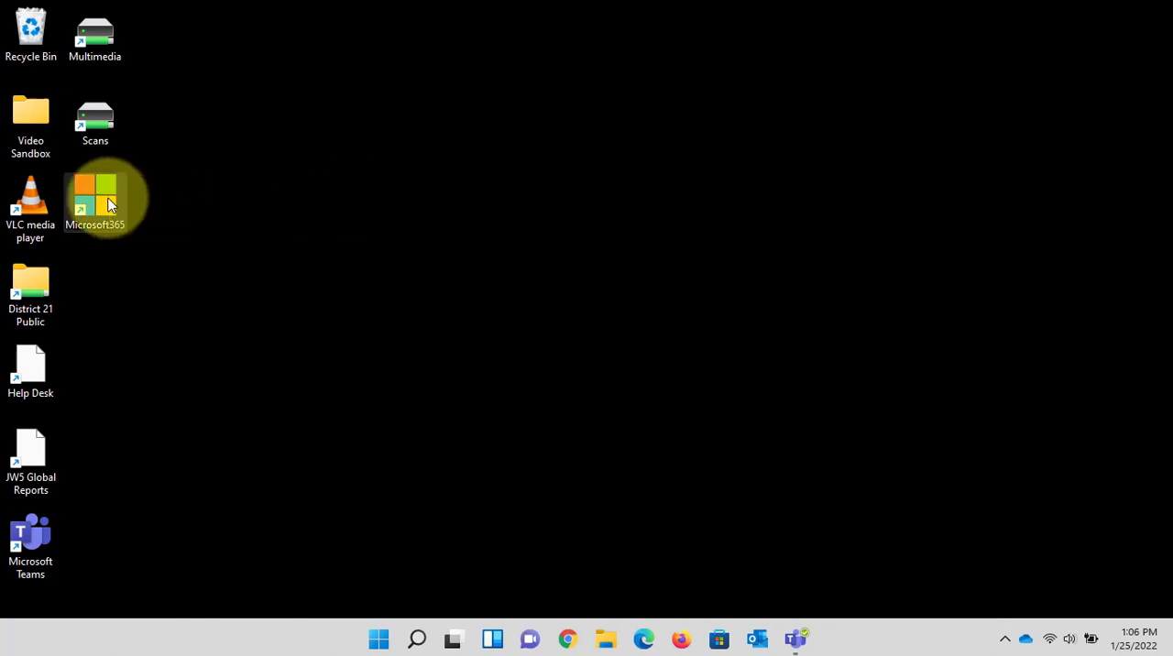
Step: Open the Microsoft365 desktop shortcut with Microsoft Edge
double_click(95, 199)
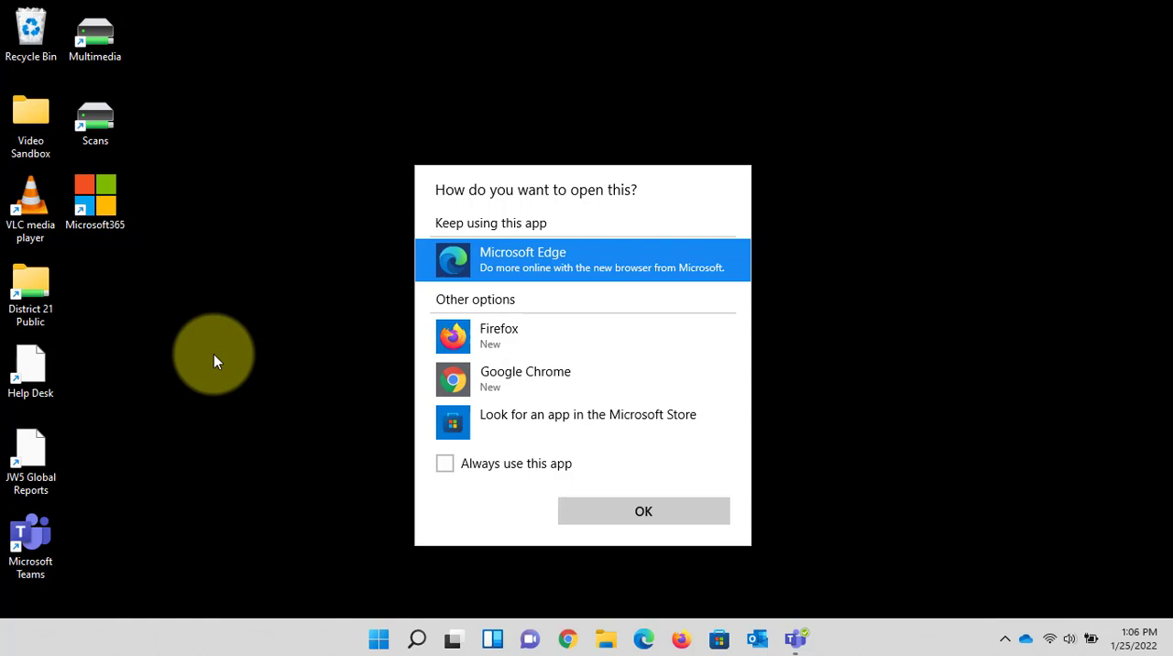
mouse_move(321, 239)
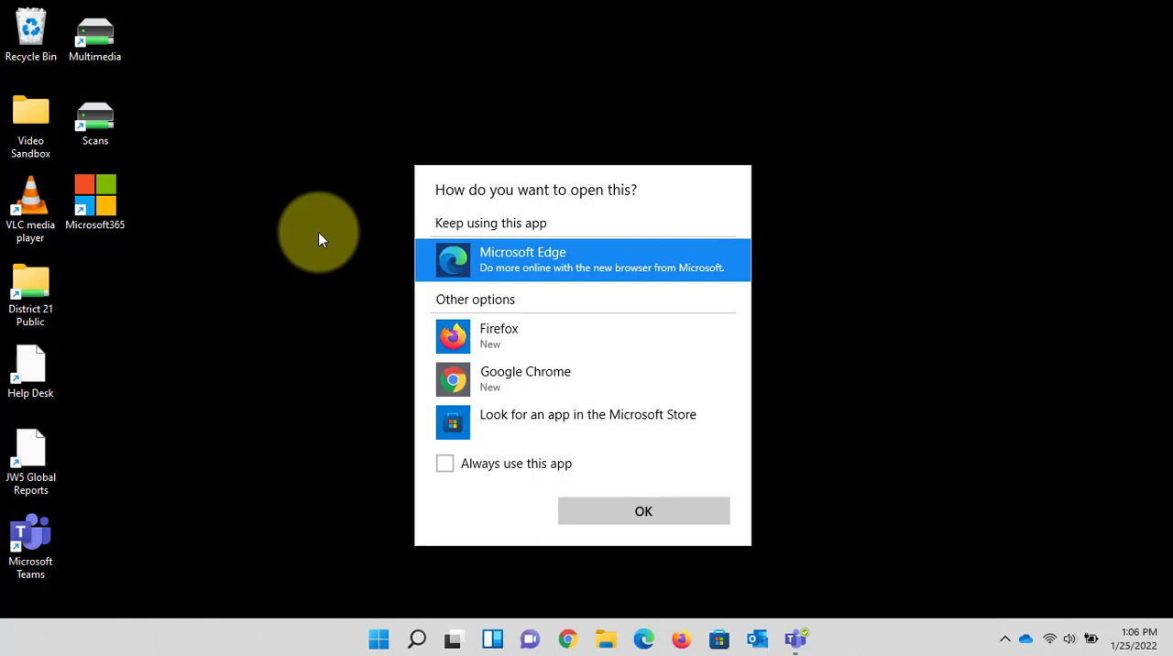
mouse_move(94, 199)
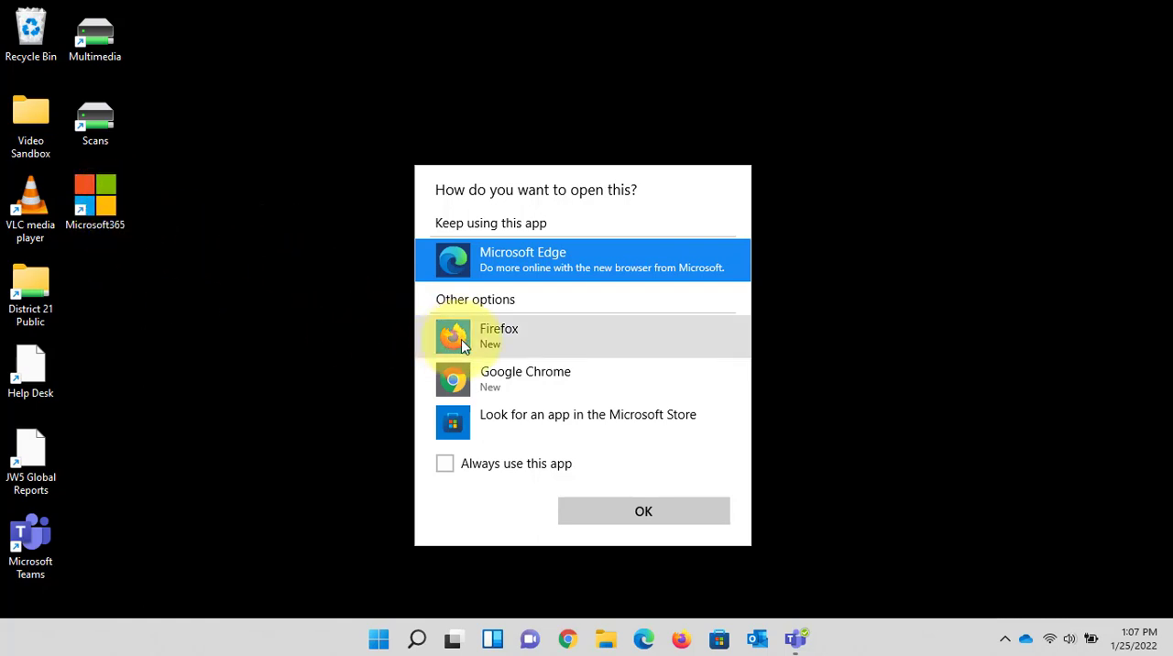
mouse_move(678, 188)
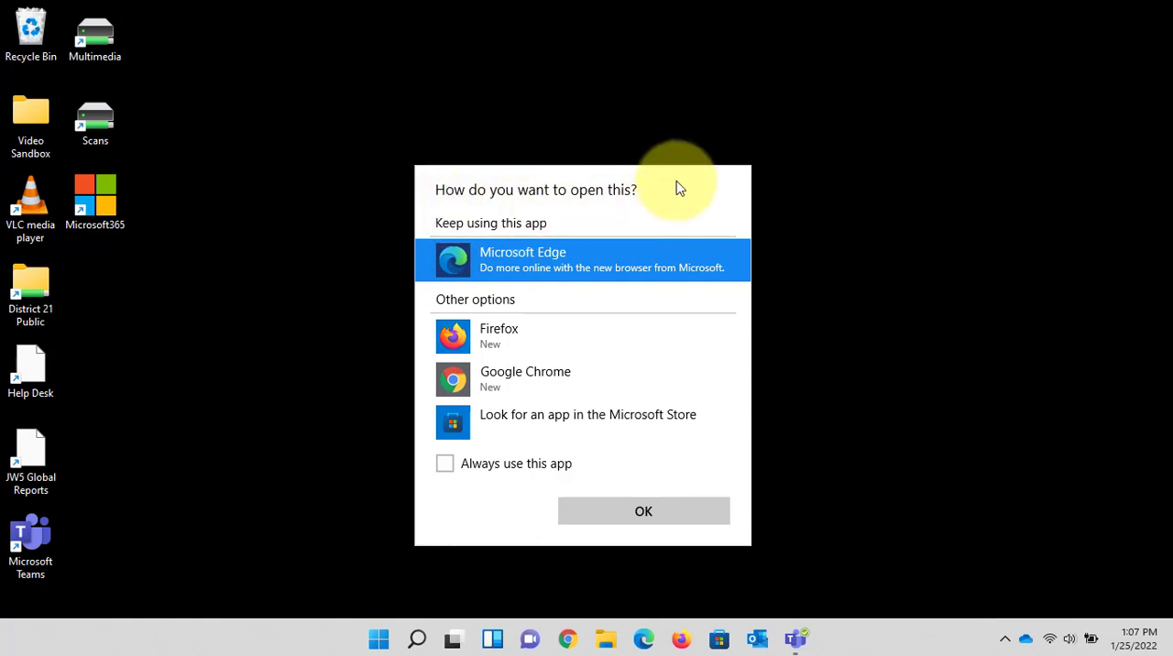
mouse_move(518, 200)
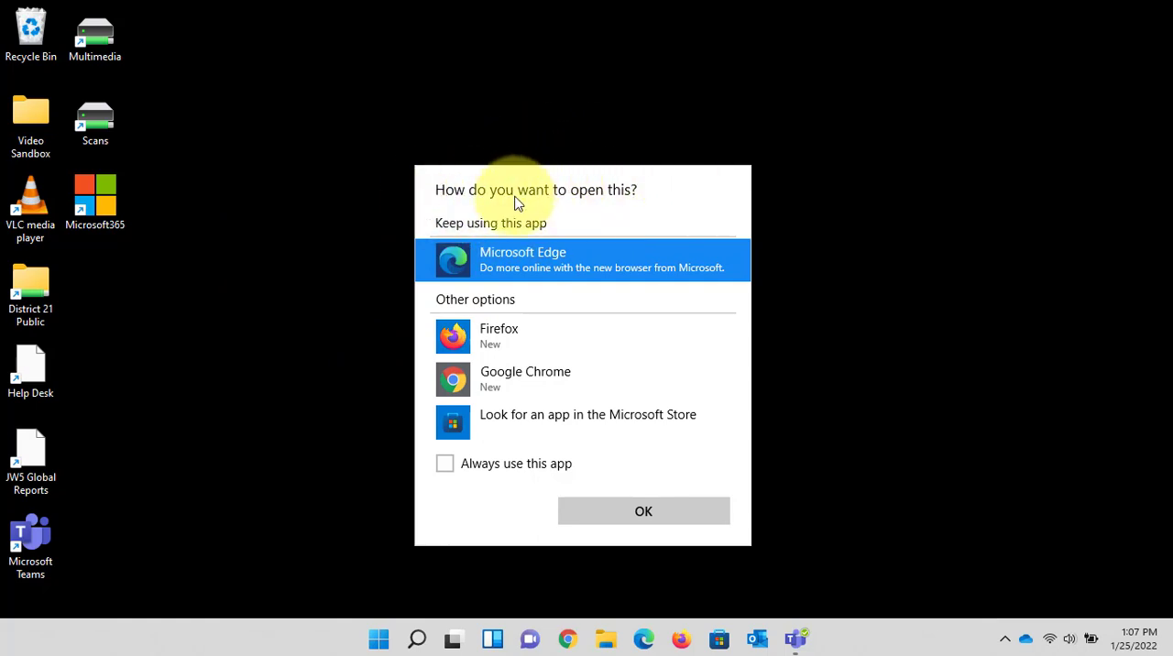
mouse_move(644, 510)
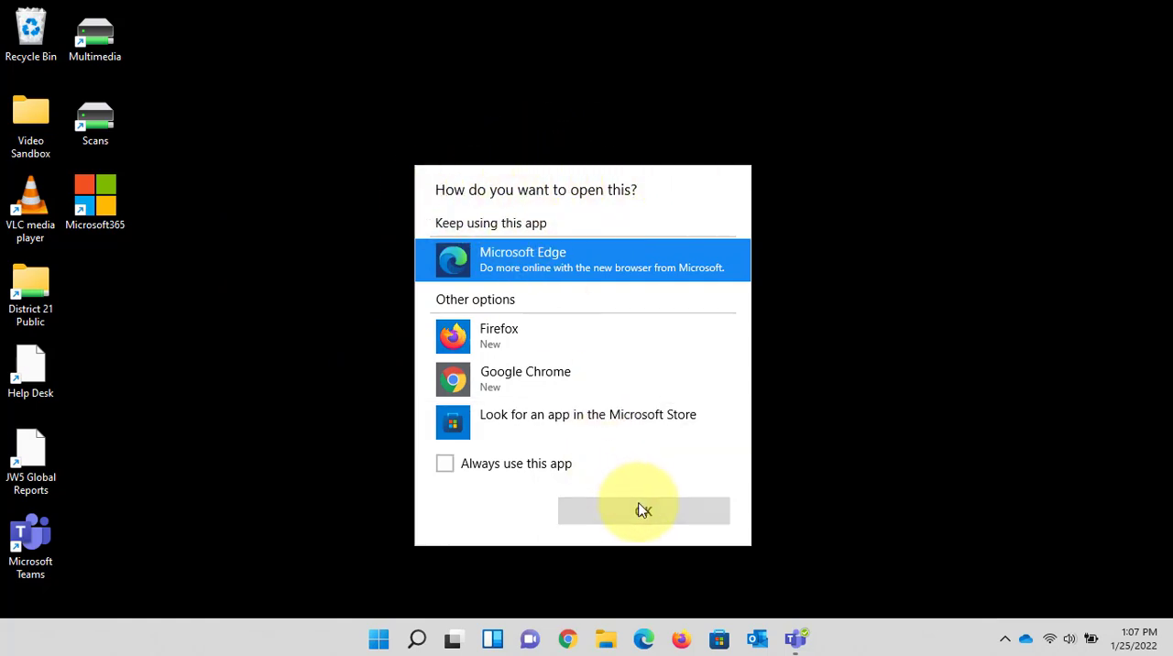
click(644, 510)
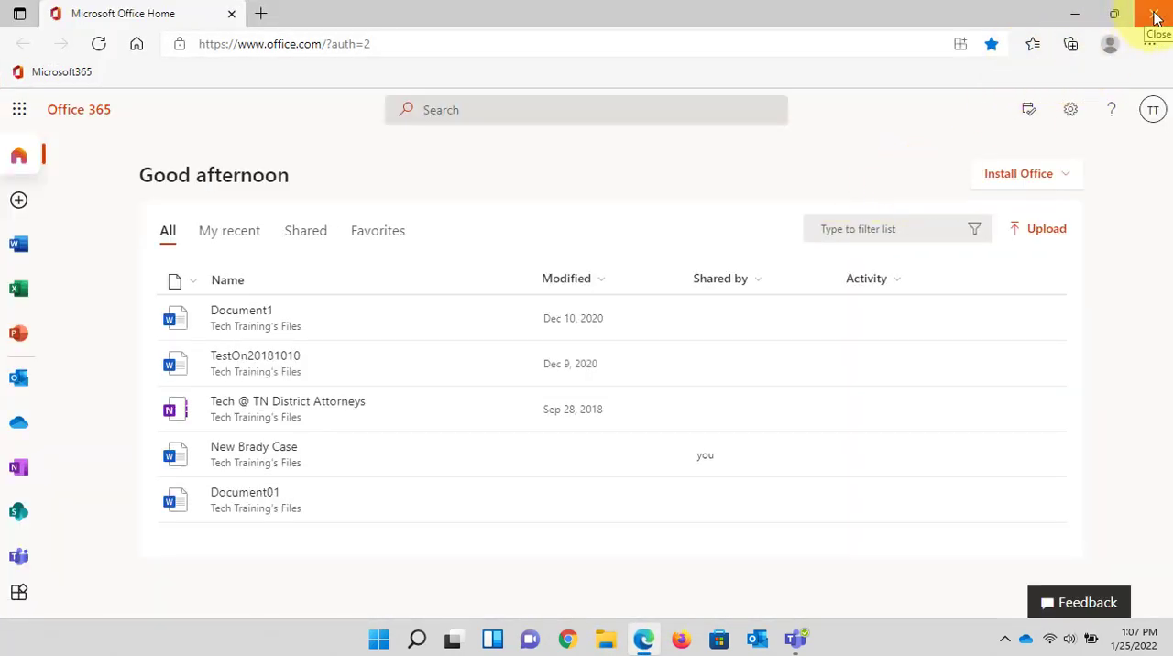
Step: Reopen Office 365 in Edge from the Microsoft365 desktop shortcut, then close Edge
click(1154, 17)
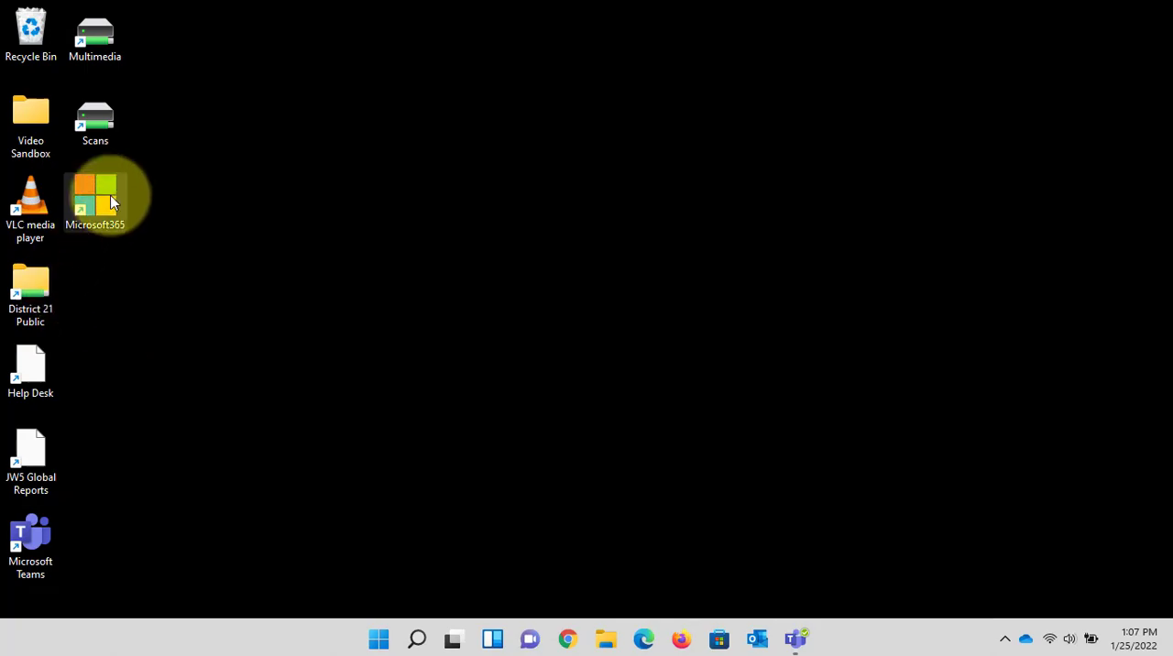
double_click(96, 196)
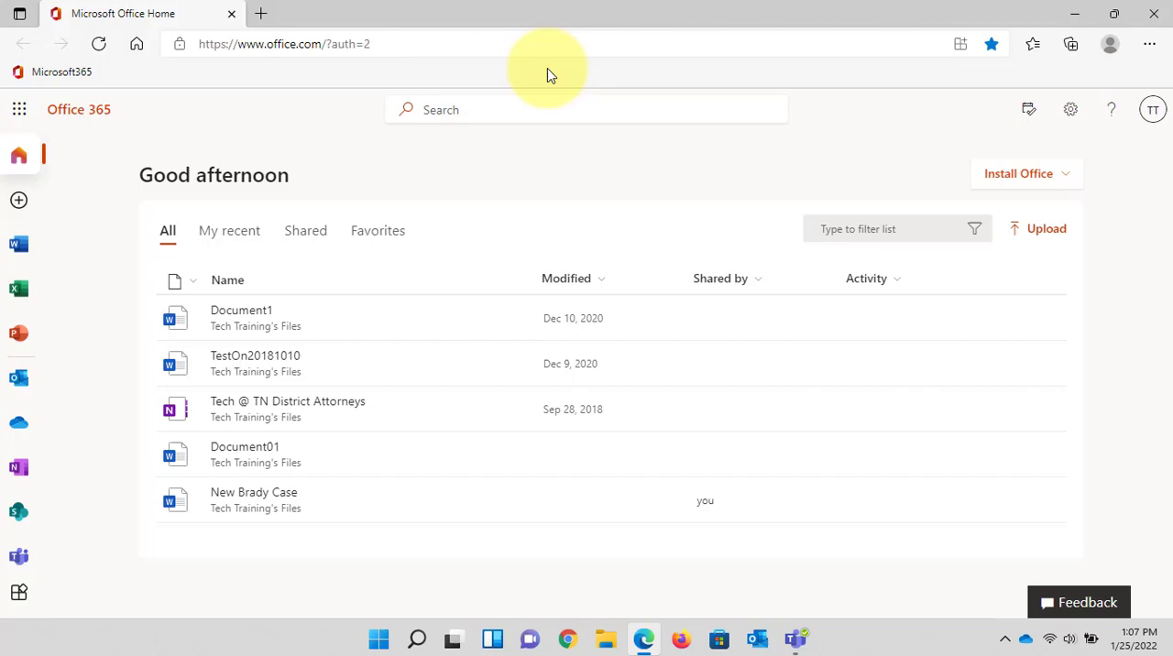
mouse_move(1154, 17)
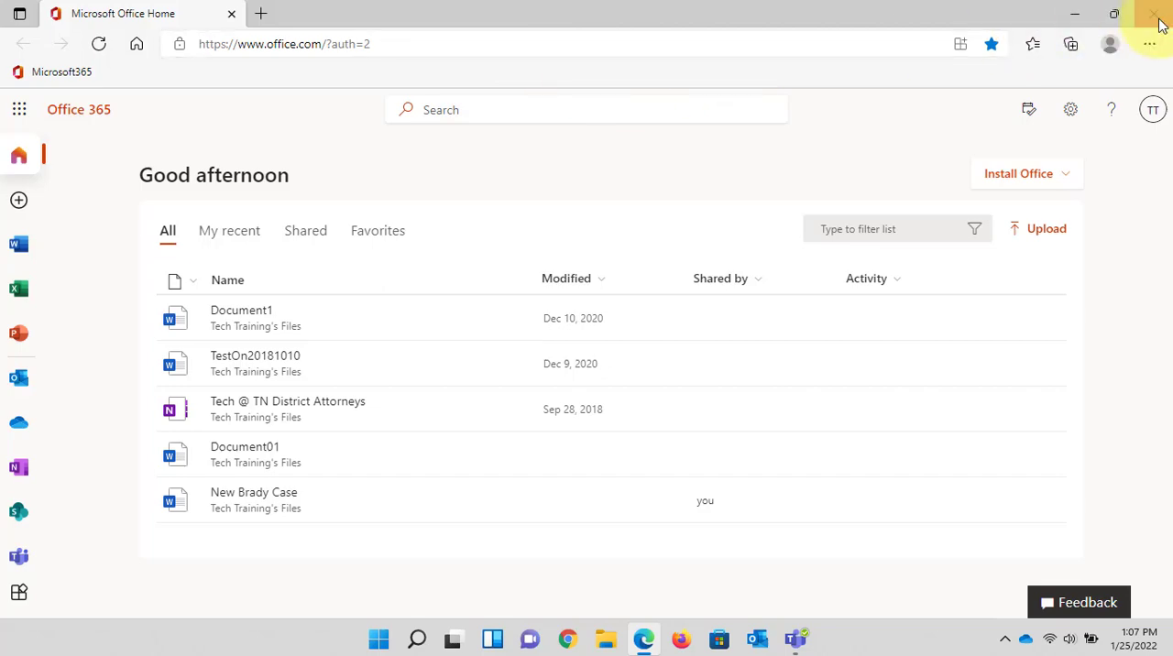
click(1153, 16)
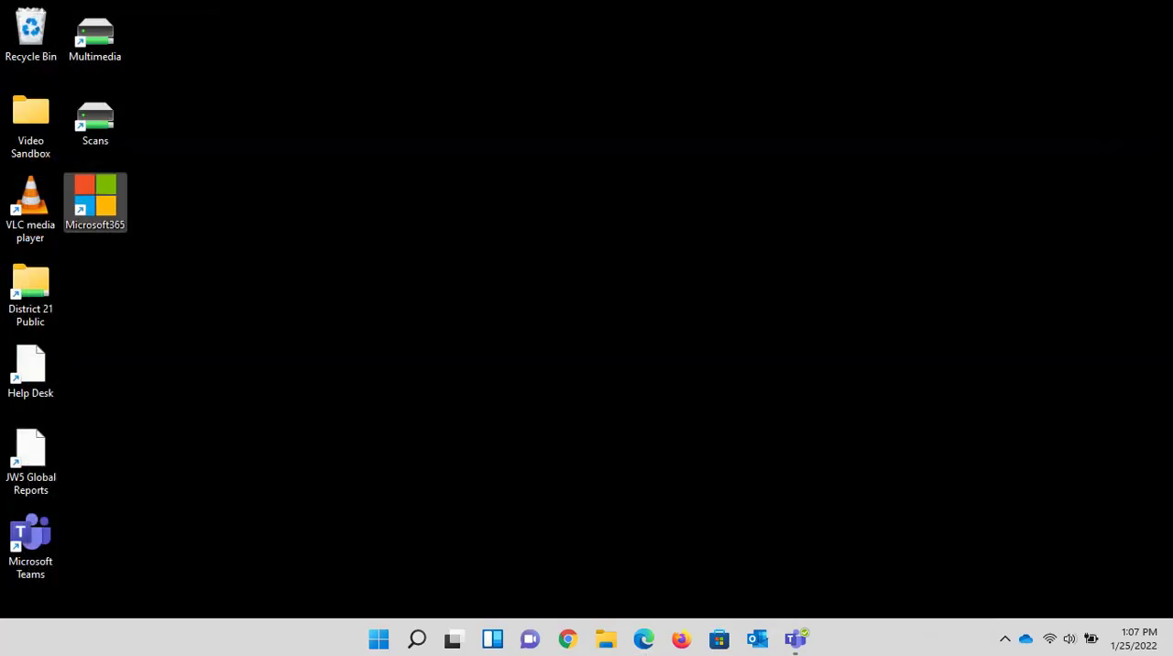